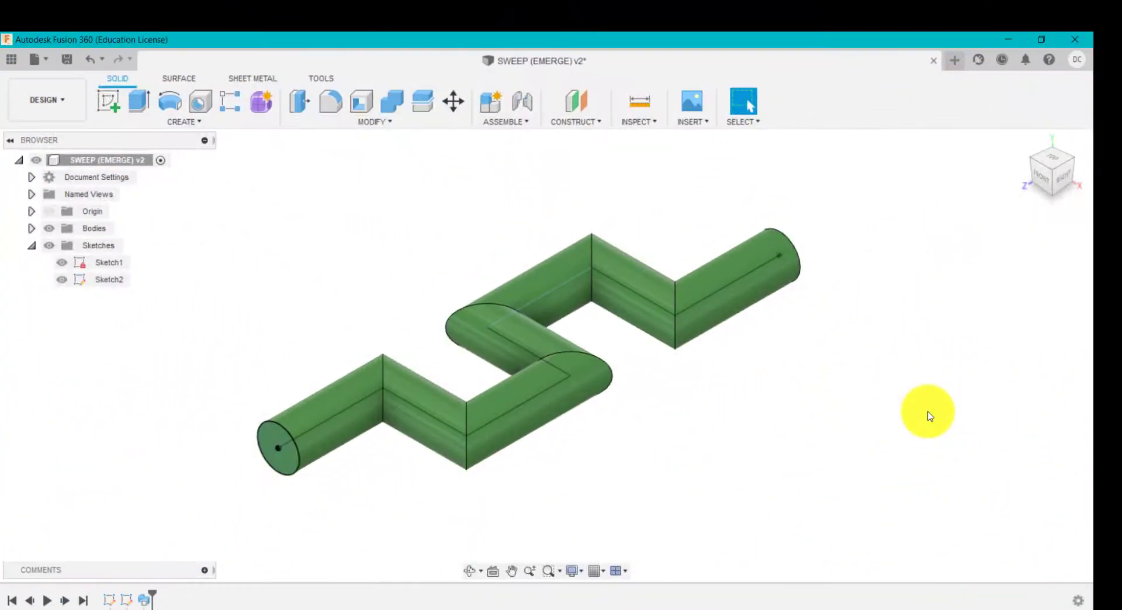
{"action": "mouse_move", "coordinate": [907, 405]}
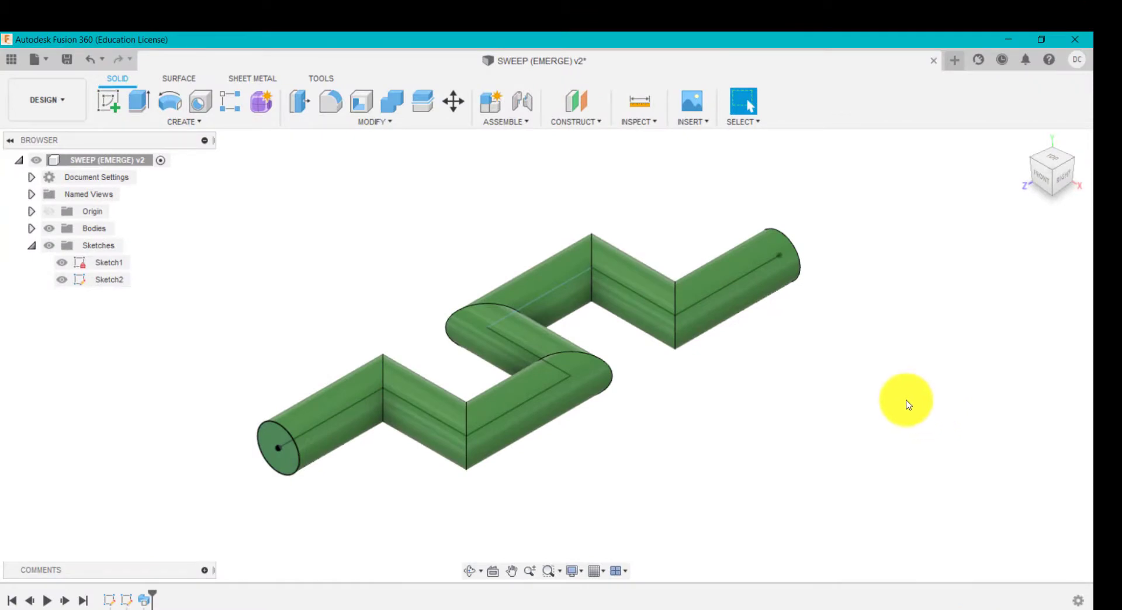
{"action": "mouse_move", "coordinate": [117, 574]}
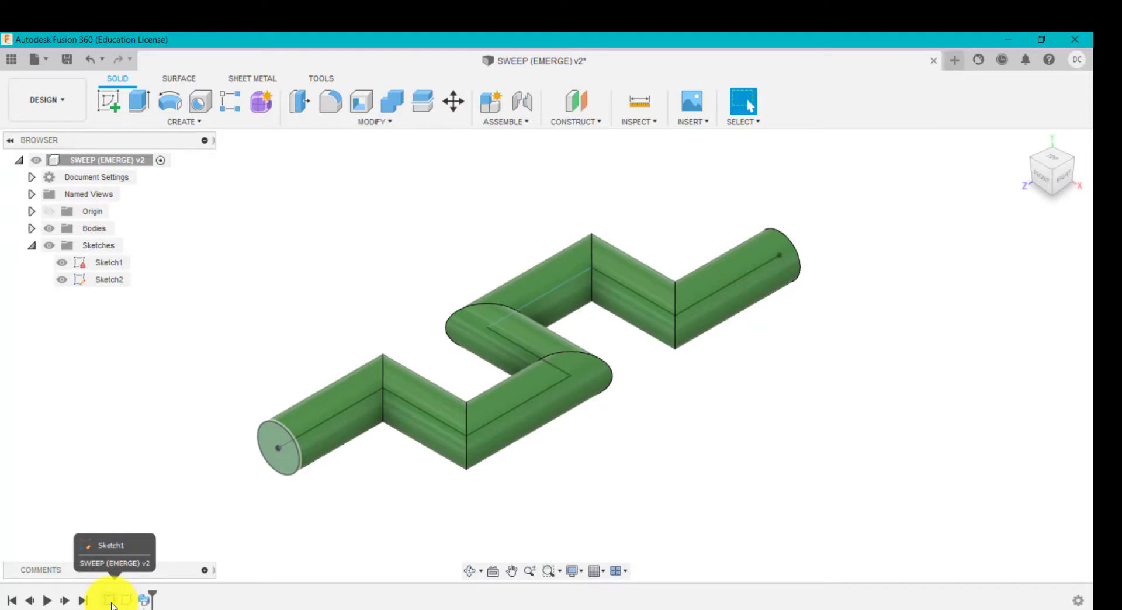
Step: Start a new design and sketch a 30 mm circle centred at the origin
{"action": "left_click", "coordinate": [108, 280]}
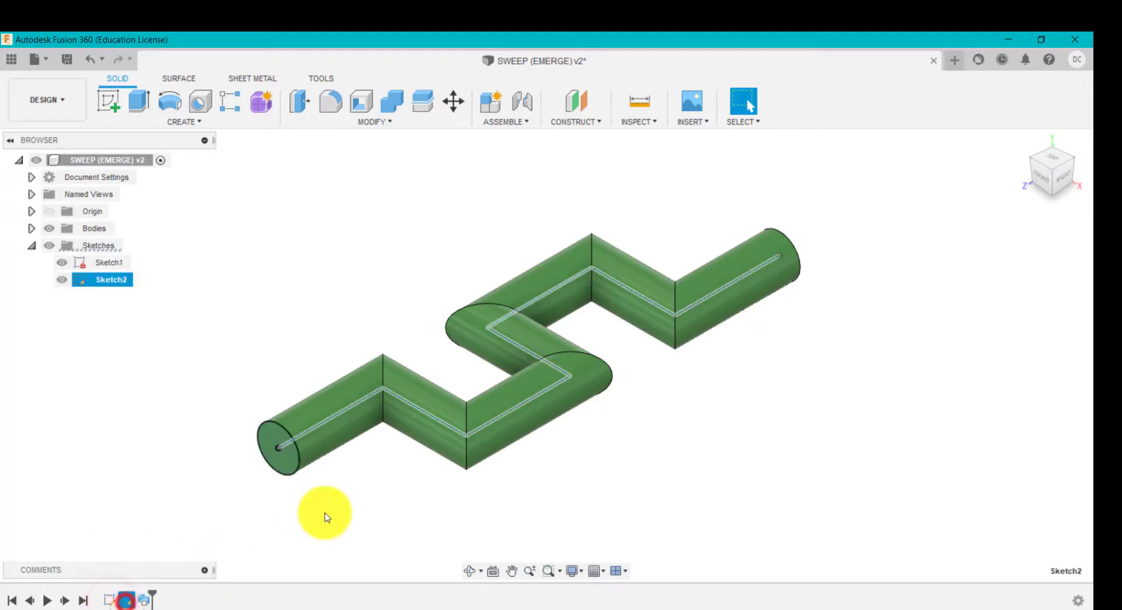
{"action": "mouse_move", "coordinate": [320, 420]}
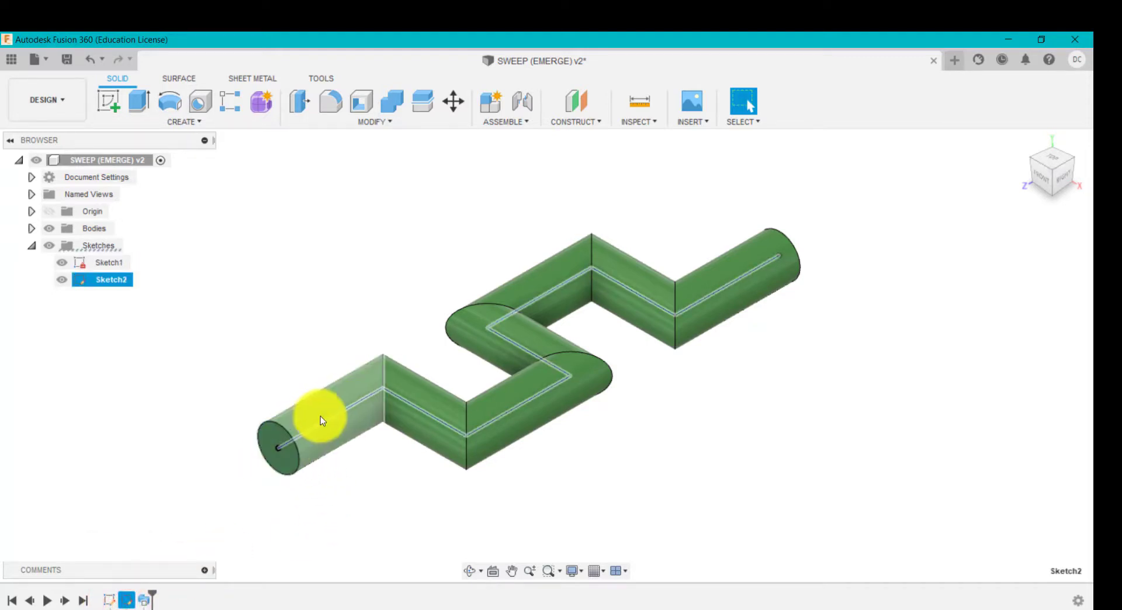
{"action": "mouse_move", "coordinate": [670, 303]}
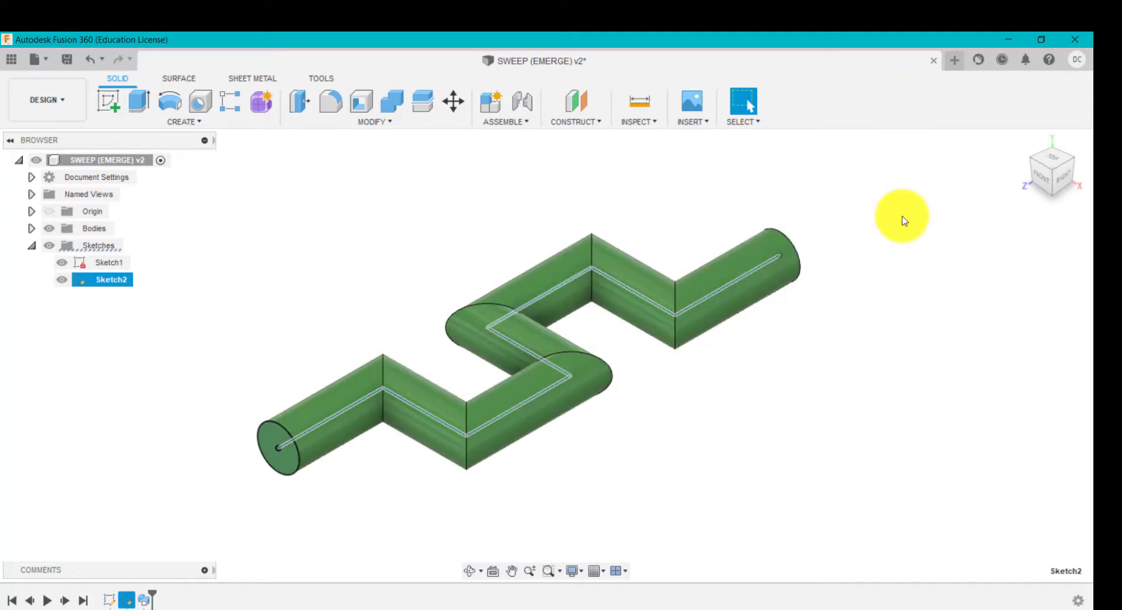
{"action": "mouse_move", "coordinate": [968, 72]}
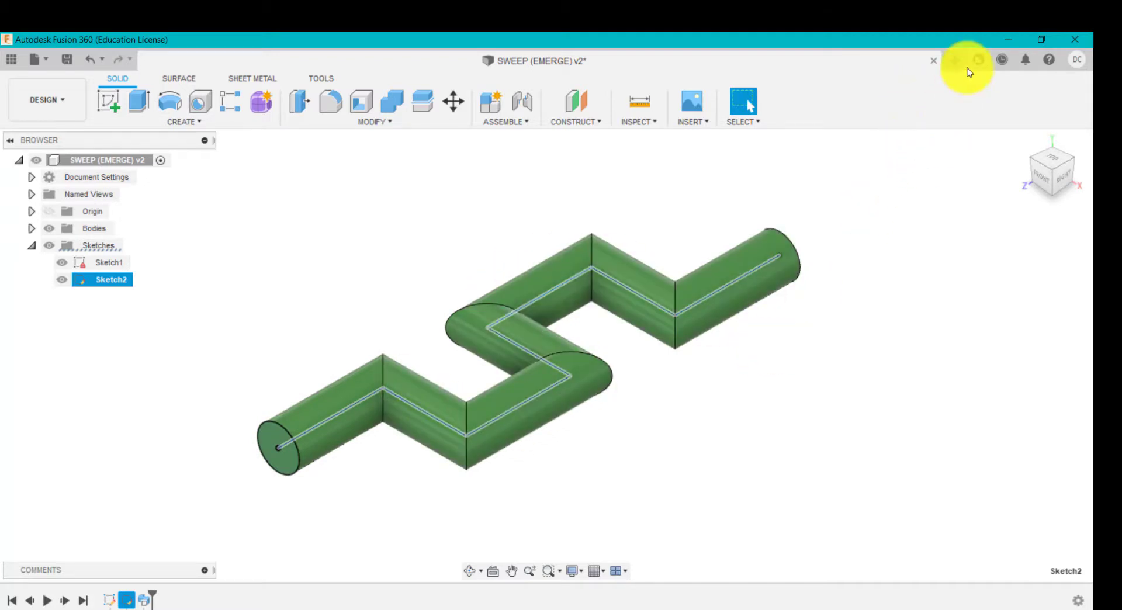
{"action": "left_click", "coordinate": [957, 59]}
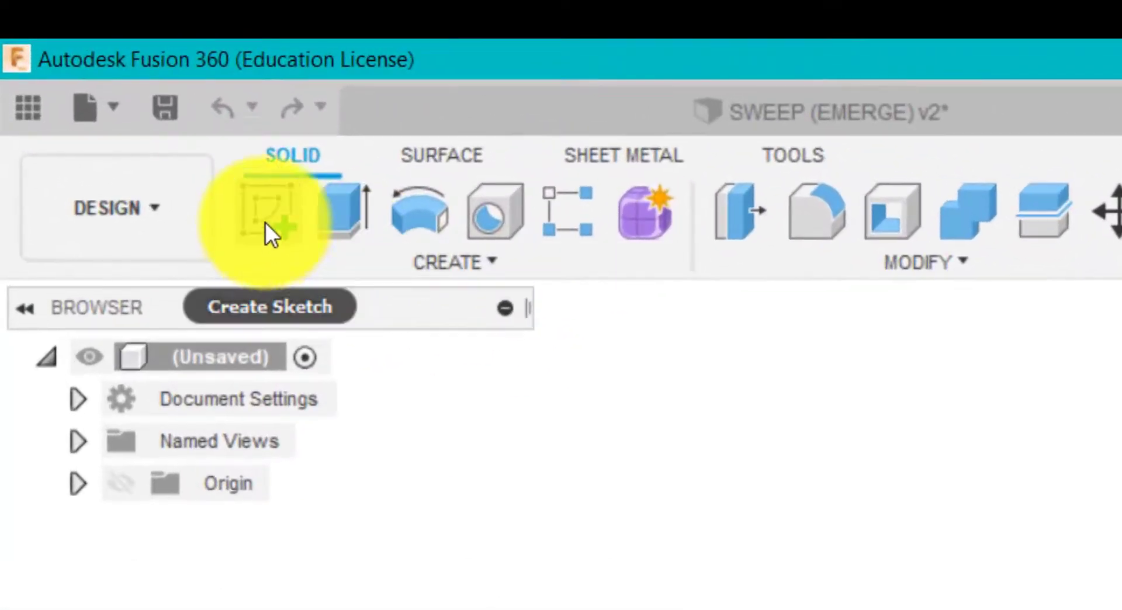
{"action": "left_click", "coordinate": [120, 482]}
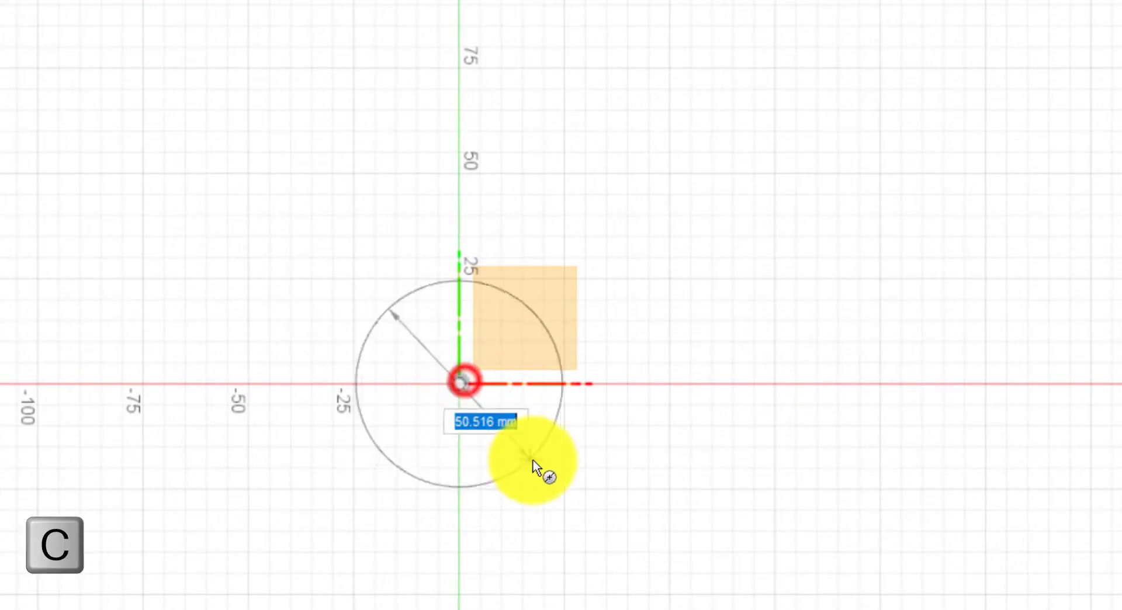
{"action": "type", "text": "30"}
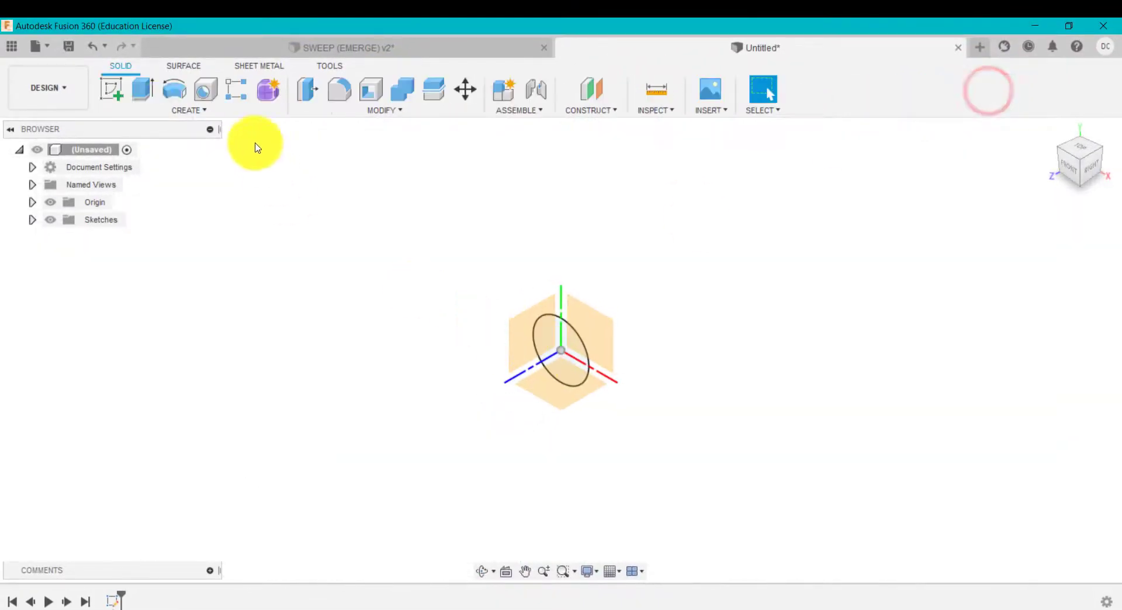
Step: In a new sketch, draw the zigzag path with a 75 mm first segment and 60 mm next segment
{"action": "left_click", "coordinate": [112, 87]}
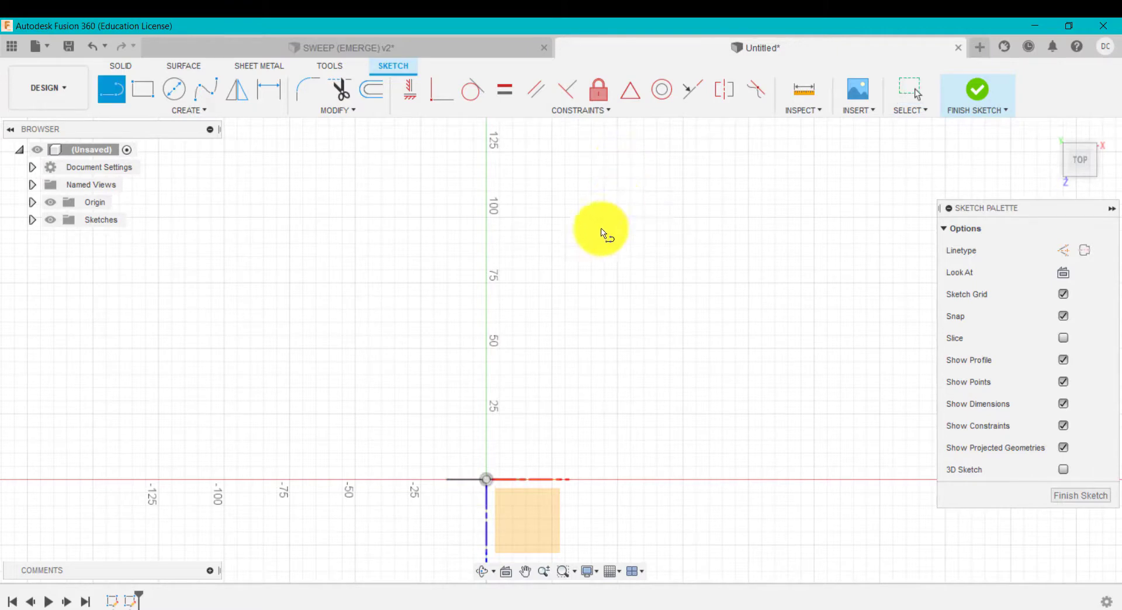
{"action": "mouse_move", "coordinate": [493, 479]}
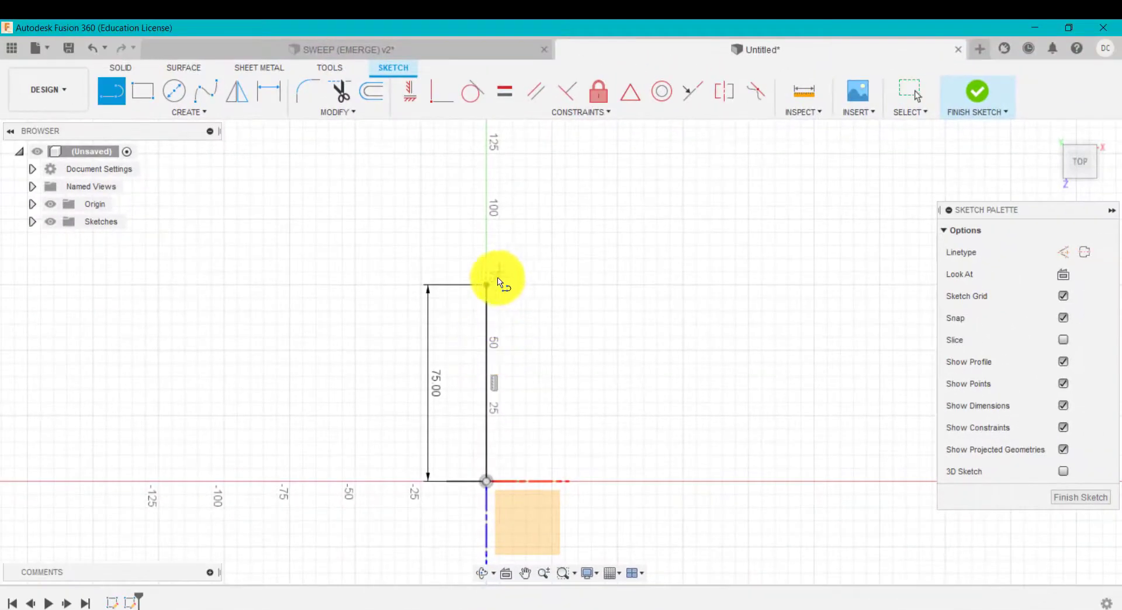
{"action": "left_click", "coordinate": [486, 285]}
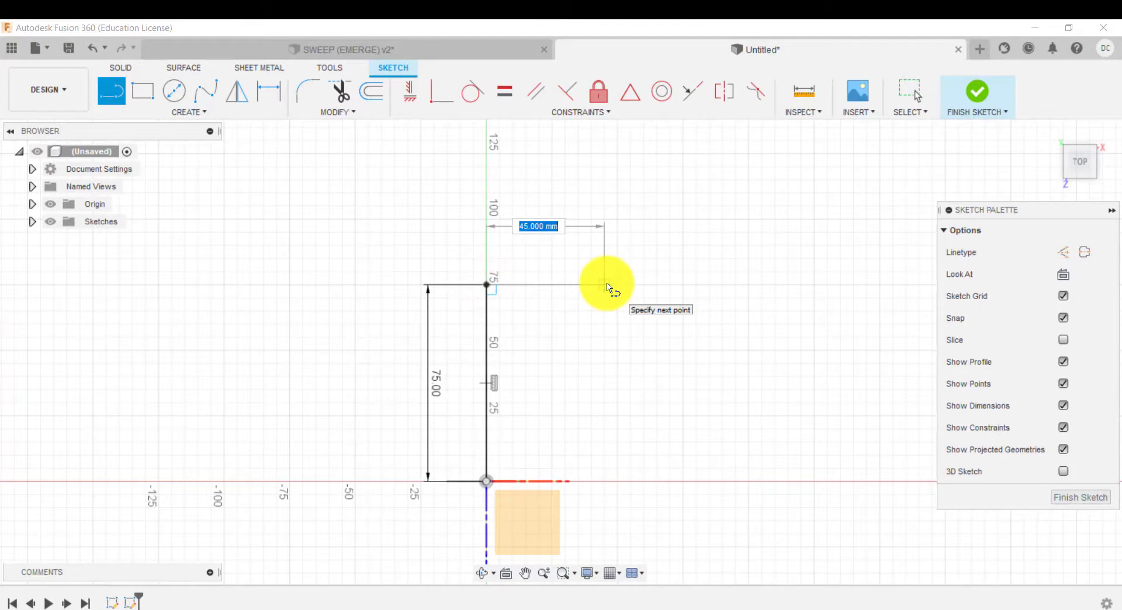
{"action": "type", "text": "60"}
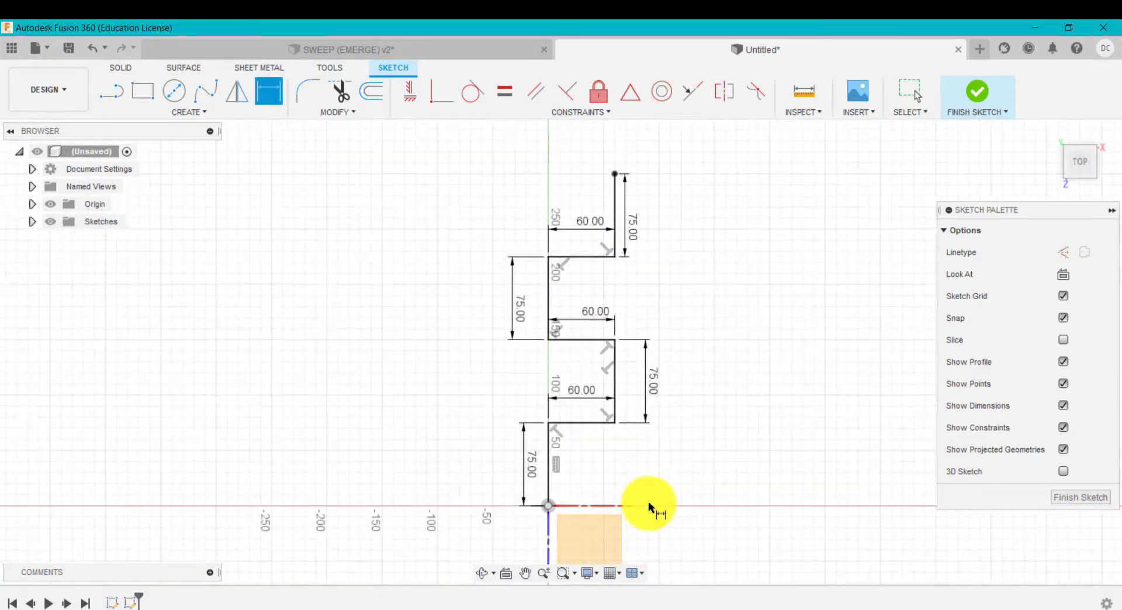
{"action": "mouse_move", "coordinate": [441, 92]}
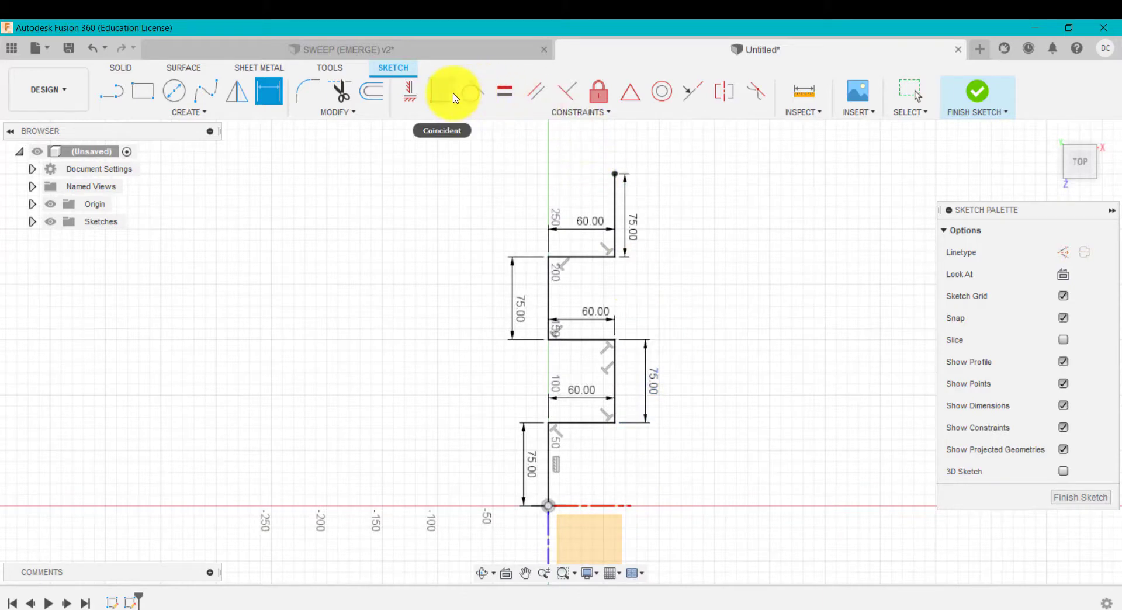
{"action": "mouse_move", "coordinate": [576, 256]}
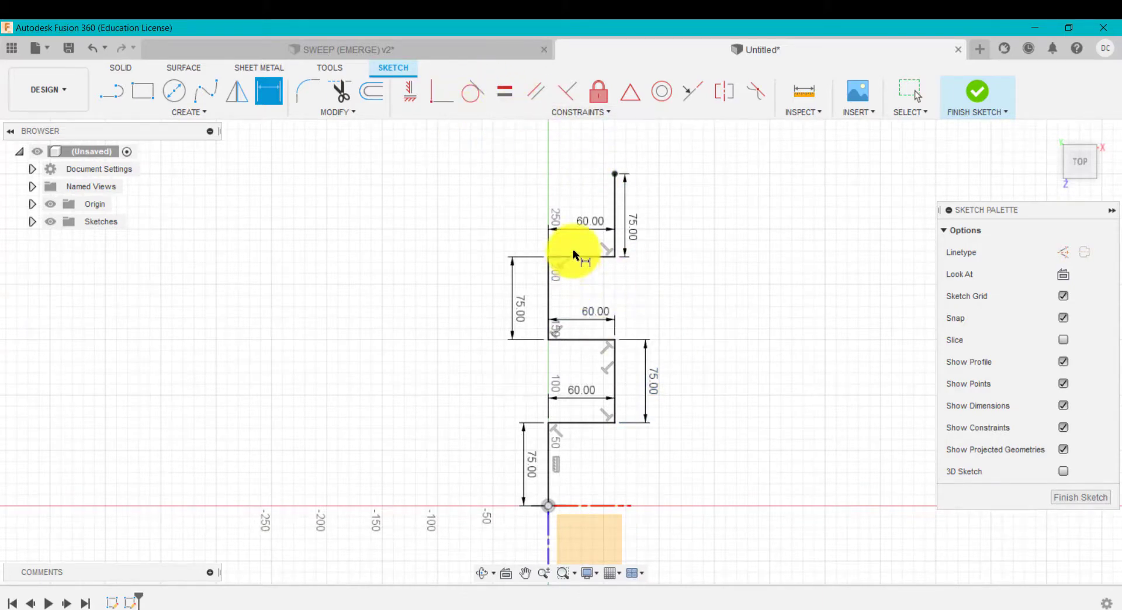
{"action": "mouse_move", "coordinate": [559, 257]}
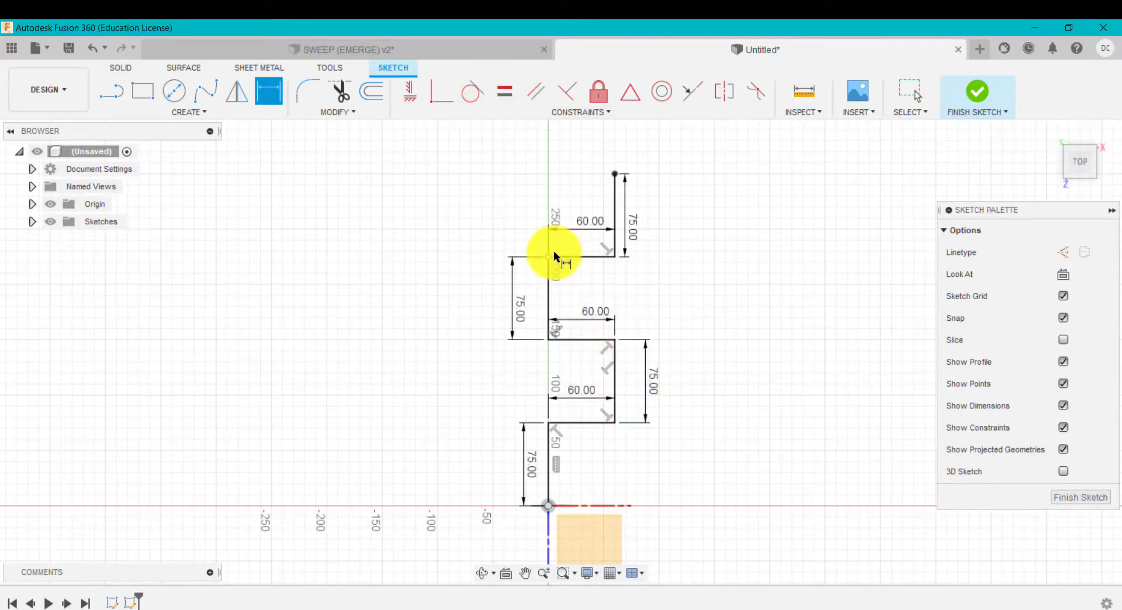
{"action": "mouse_move", "coordinate": [592, 348]}
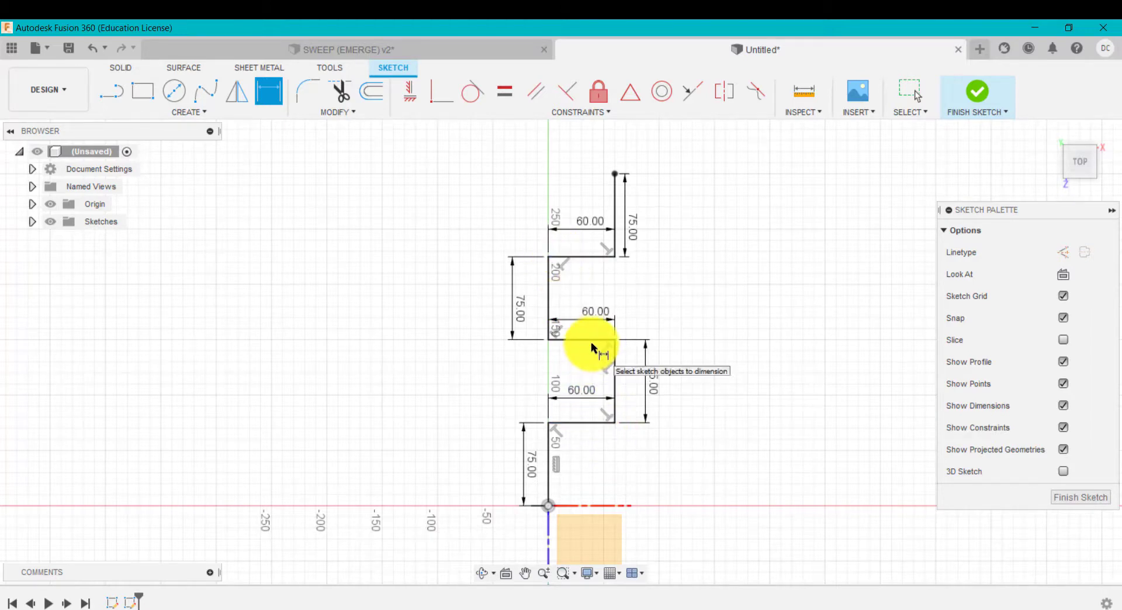
{"action": "left_click", "coordinate": [579, 113]}
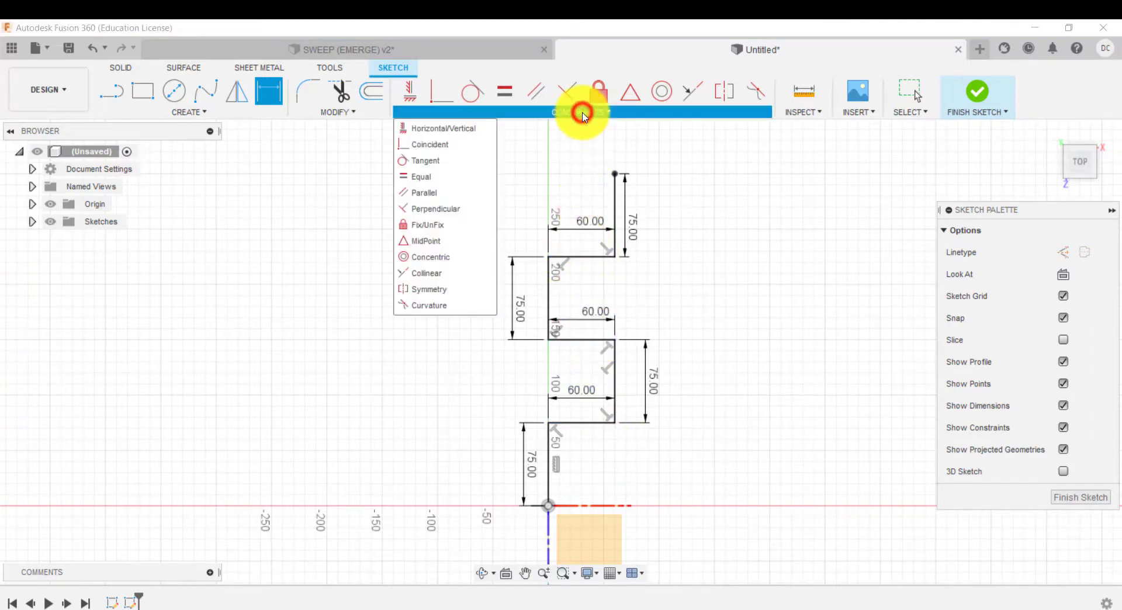
{"action": "mouse_move", "coordinate": [683, 392]}
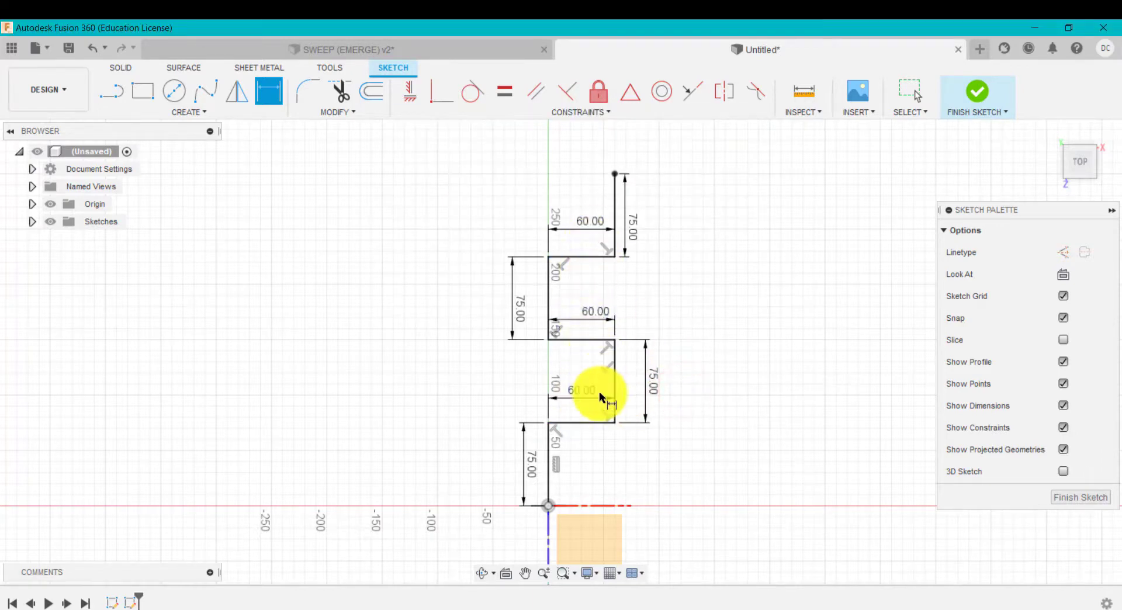
{"action": "mouse_move", "coordinate": [619, 232]}
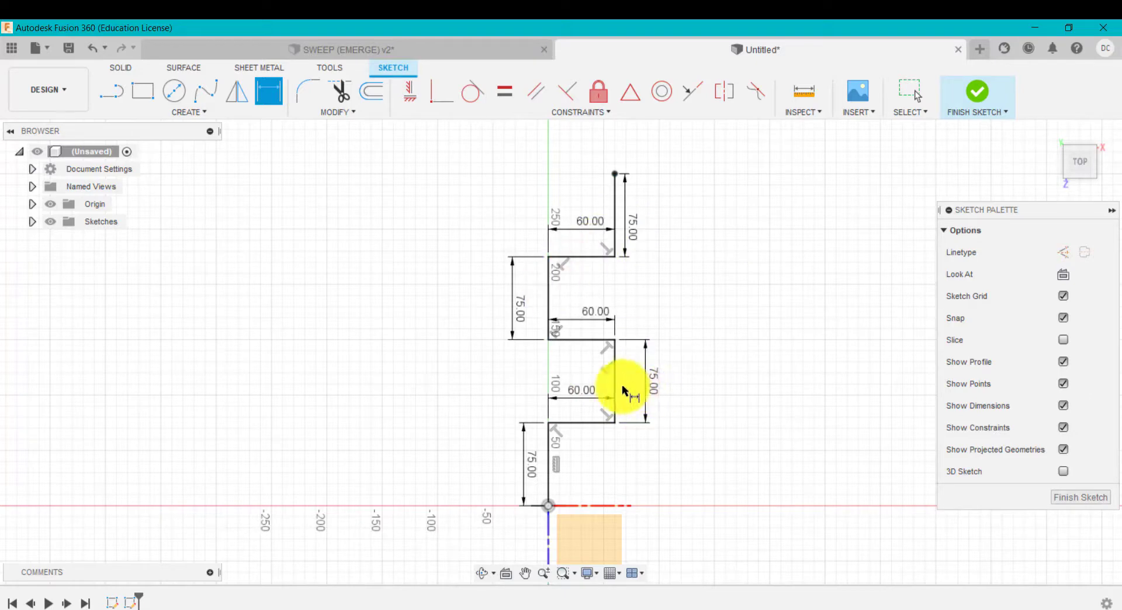
{"action": "mouse_move", "coordinate": [744, 446]}
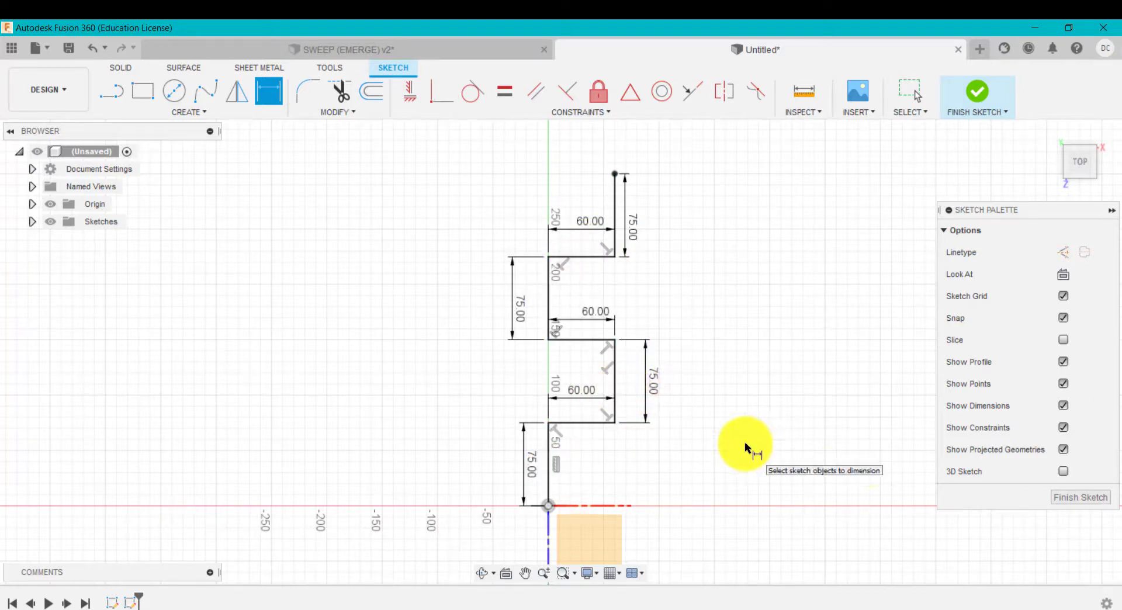
{"action": "mouse_move", "coordinate": [602, 296]}
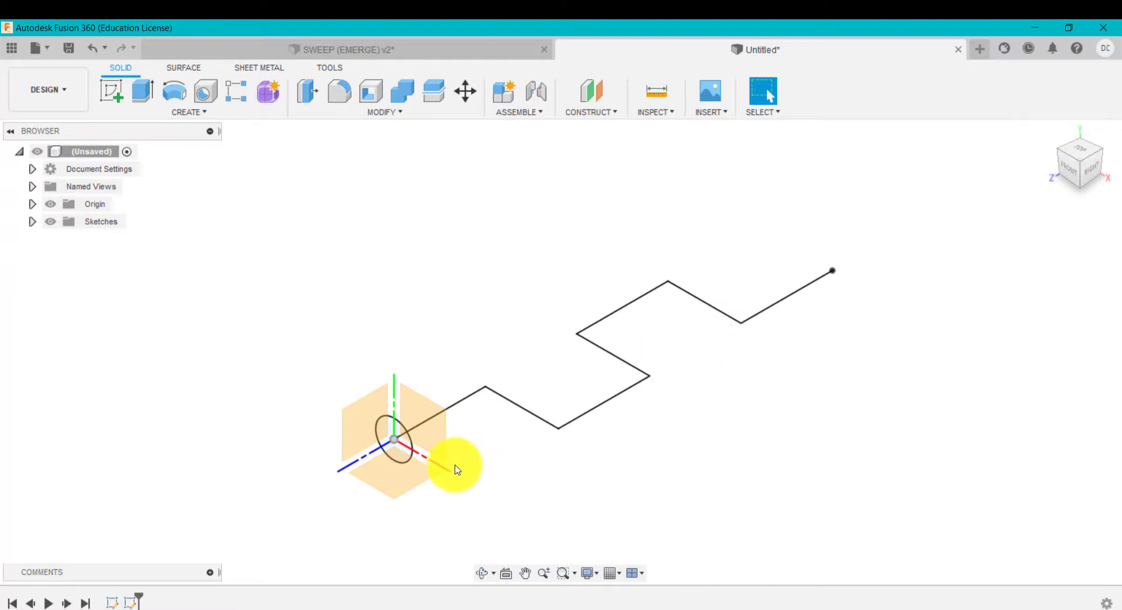
{"action": "mouse_move", "coordinate": [461, 402]}
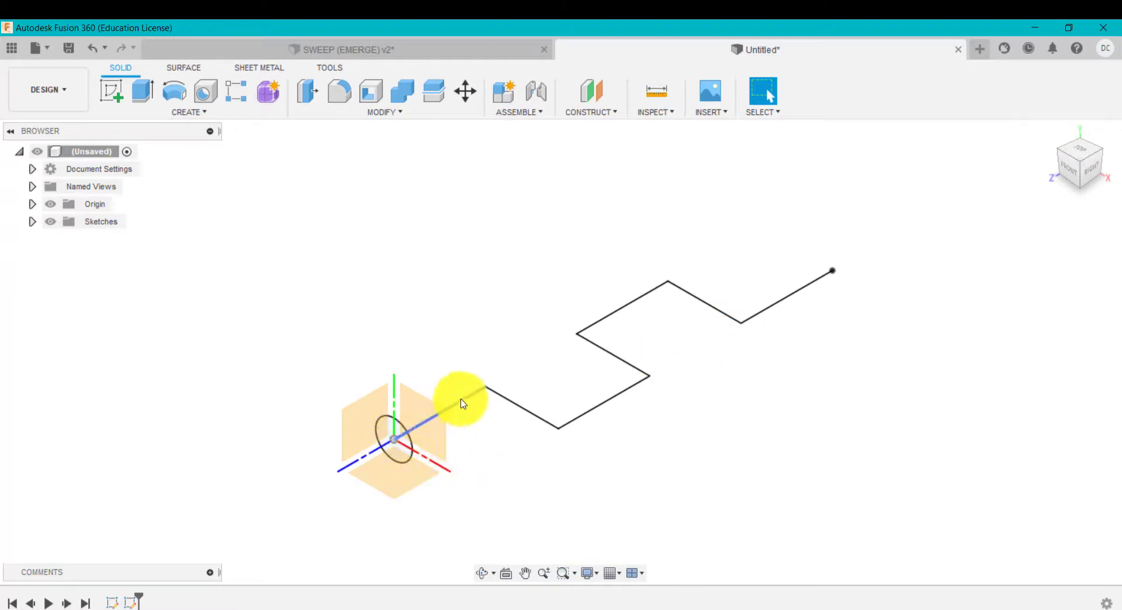
{"action": "mouse_move", "coordinate": [681, 268]}
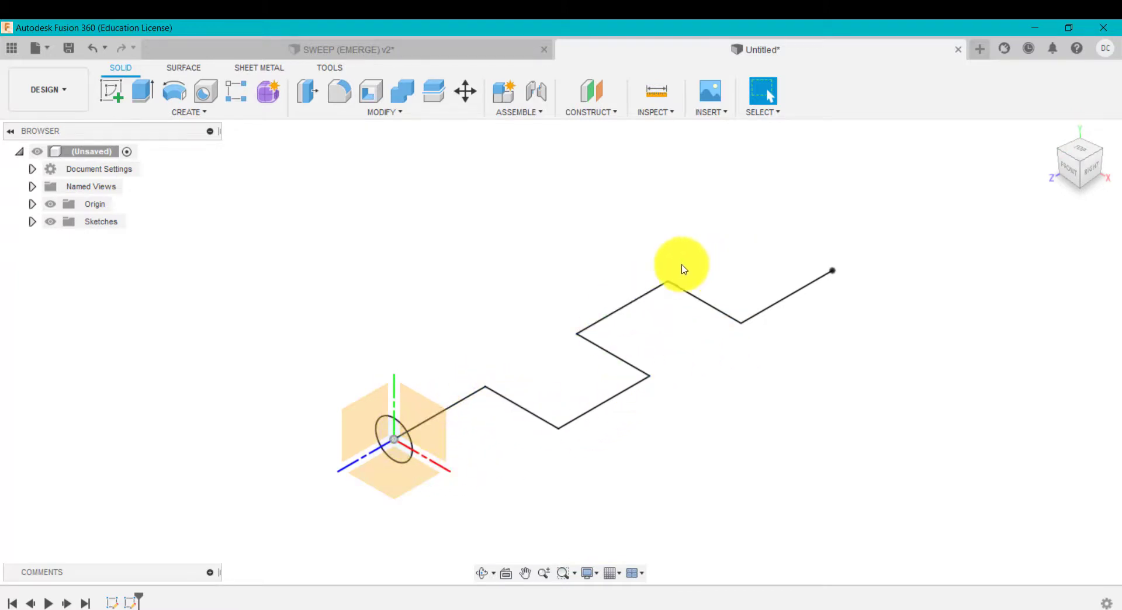
Step: Drop down the Create menu of solid features to reach Sweep
{"action": "left_click", "coordinate": [189, 99]}
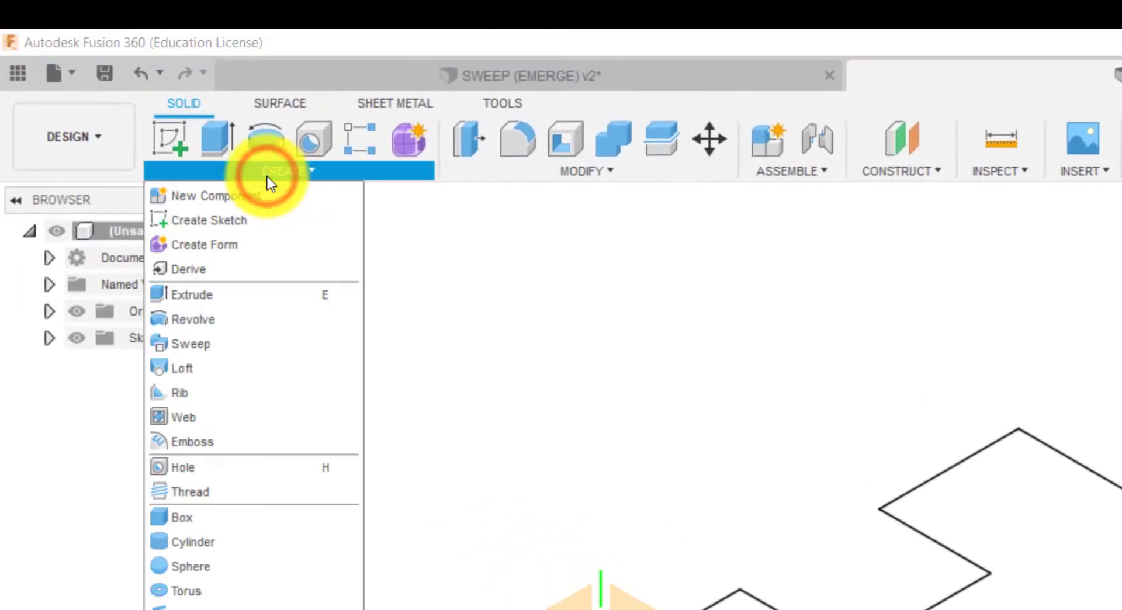
{"action": "mouse_move", "coordinate": [192, 319]}
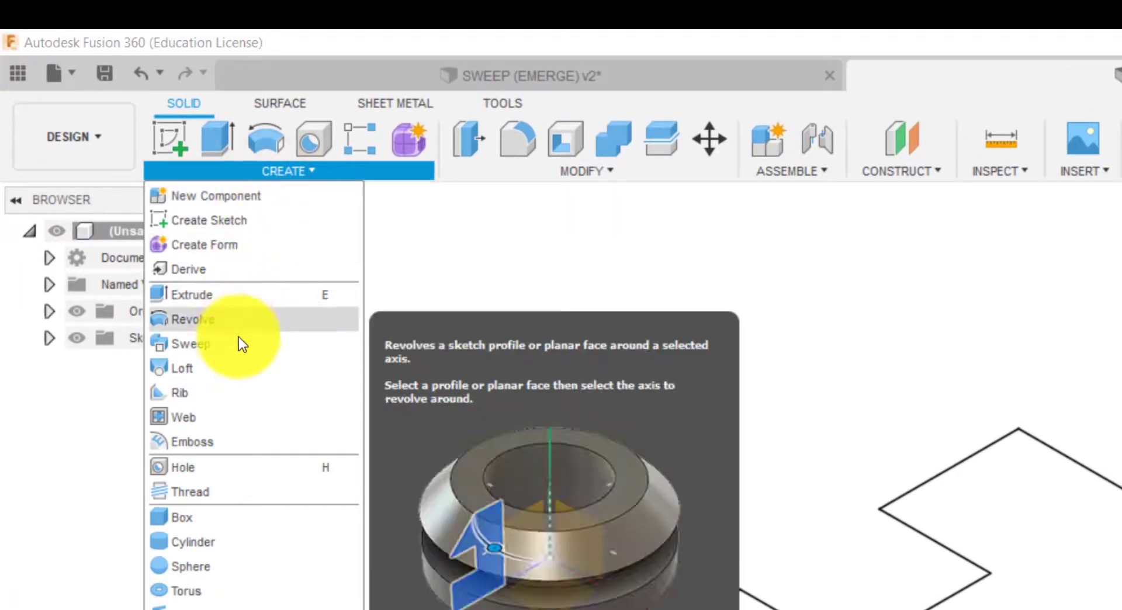
{"action": "mouse_move", "coordinate": [189, 343]}
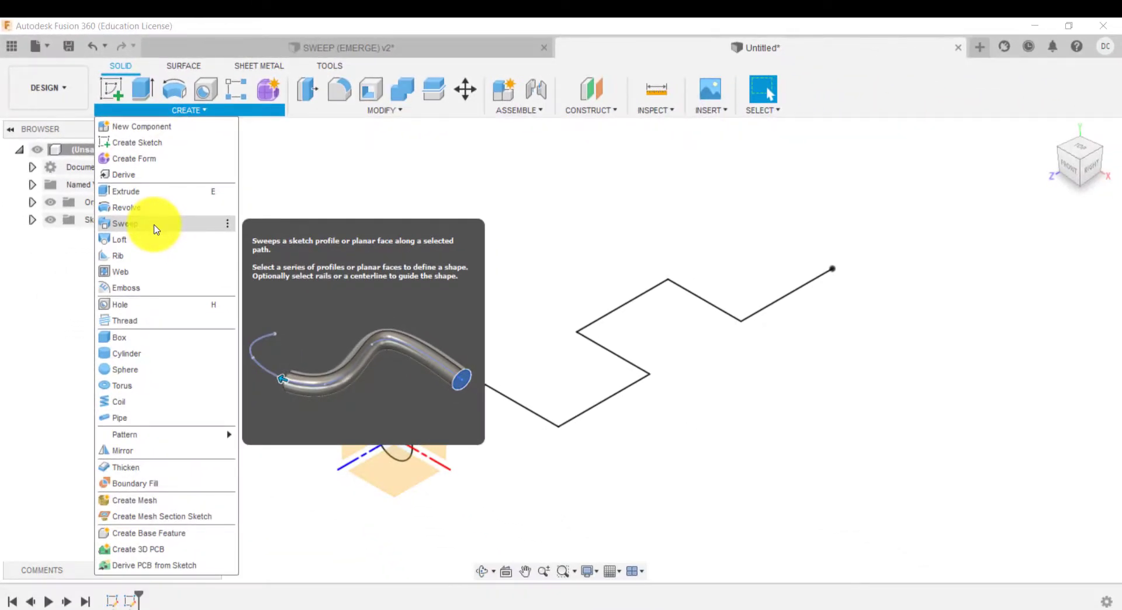
Step: Sweep the small circle as profile along a single path, the zigzag line
{"action": "left_click", "coordinate": [123, 223]}
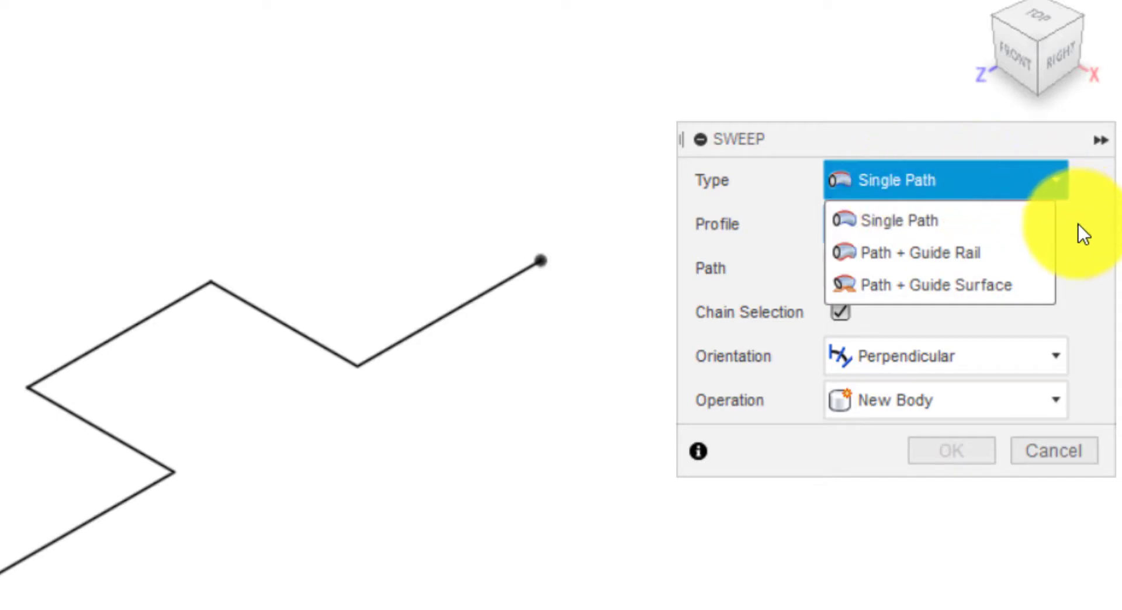
{"action": "left_click", "coordinate": [896, 220]}
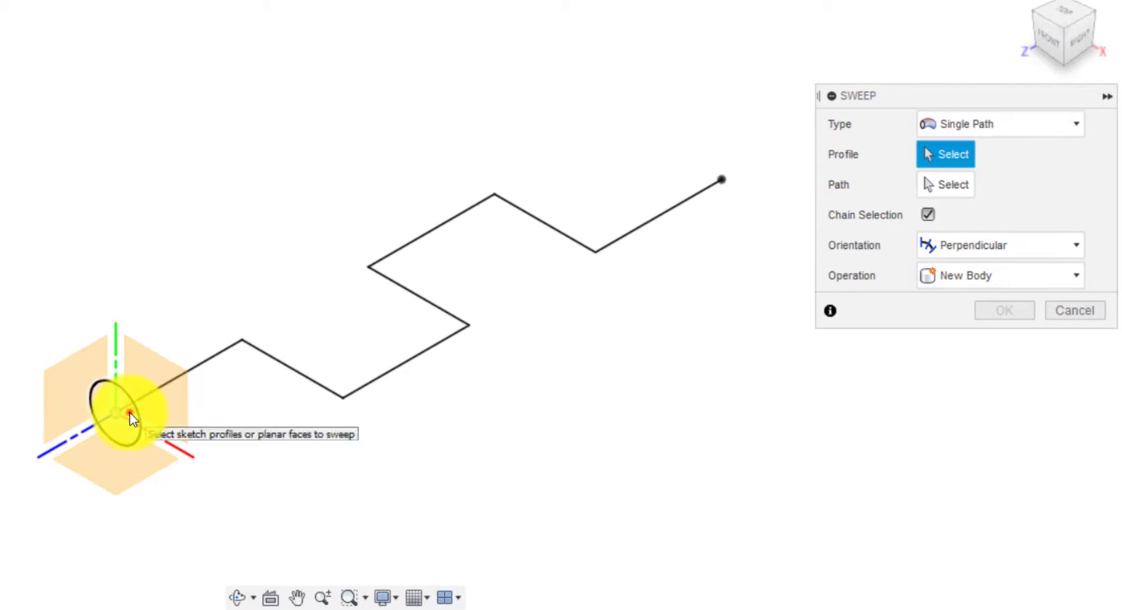
{"action": "left_click", "coordinate": [127, 418]}
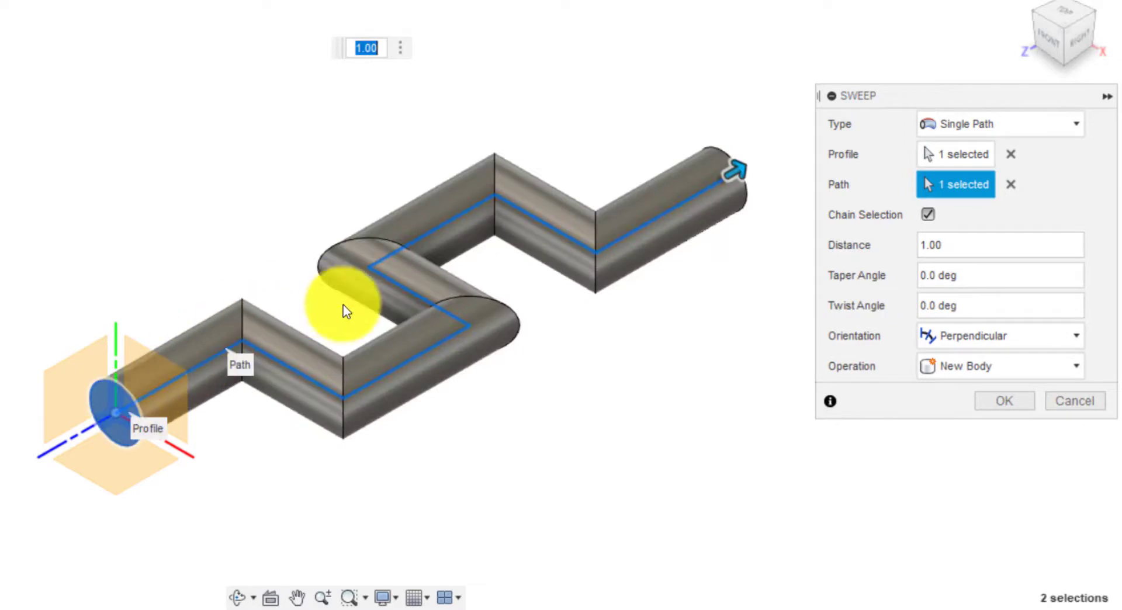
{"action": "mouse_move", "coordinate": [987, 124]}
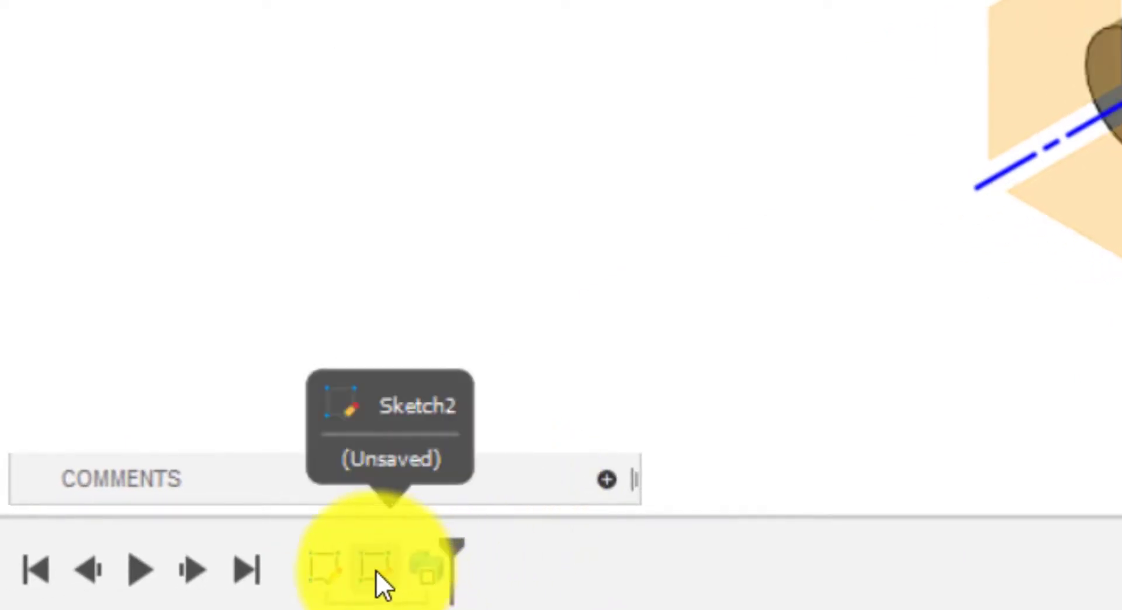
{"action": "mouse_move", "coordinate": [336, 572]}
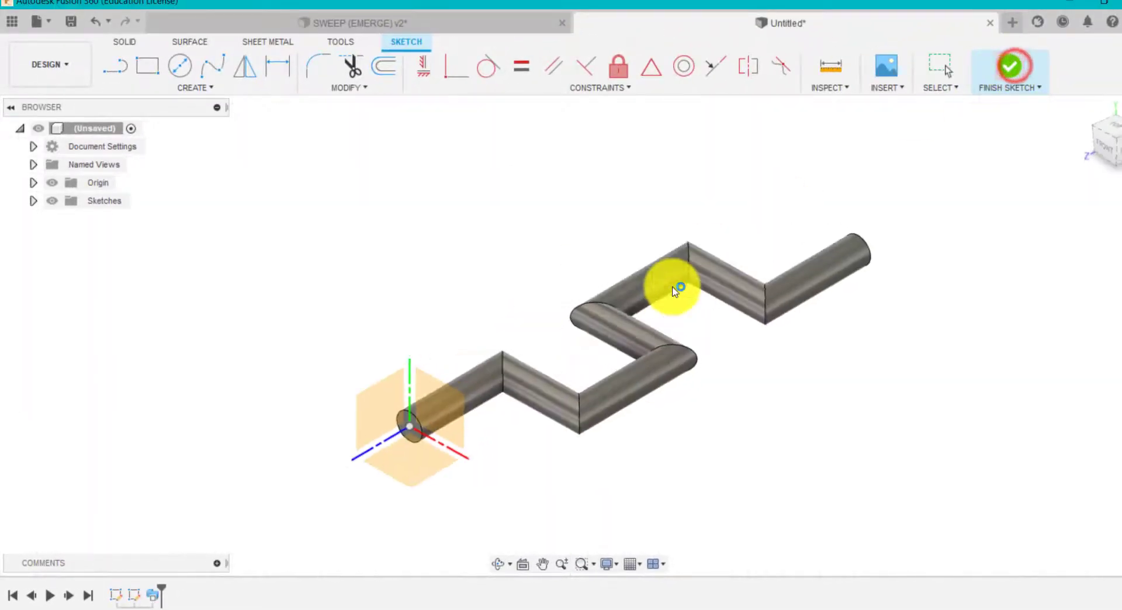
Step: Finish the swept tube and close the Ø30 profile circle sketch after checking it
{"action": "left_click", "coordinate": [1008, 68]}
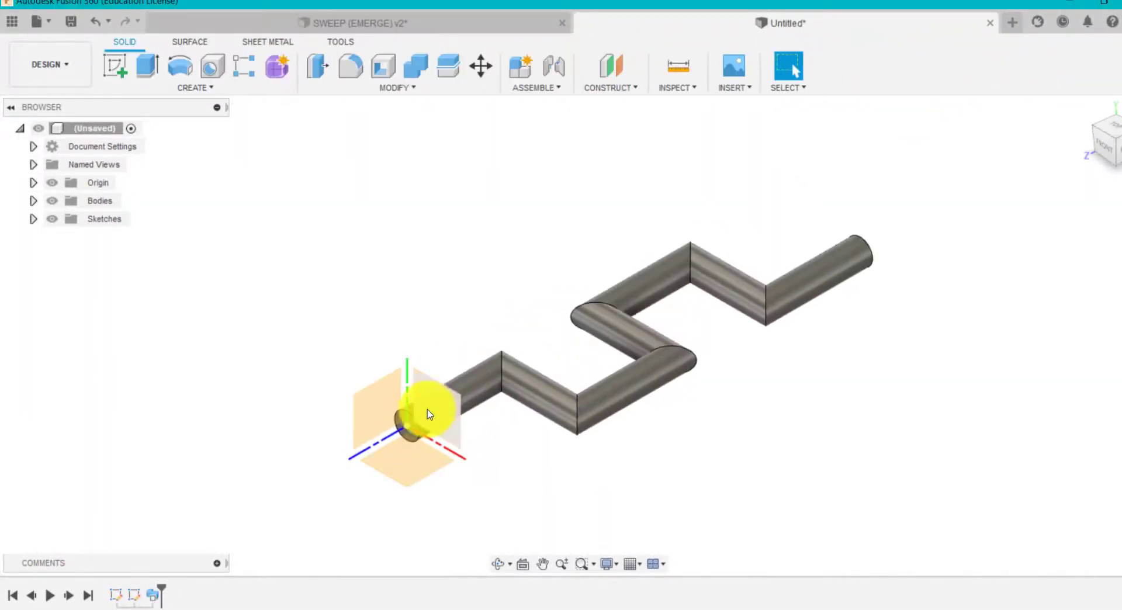
{"action": "mouse_move", "coordinate": [737, 292]}
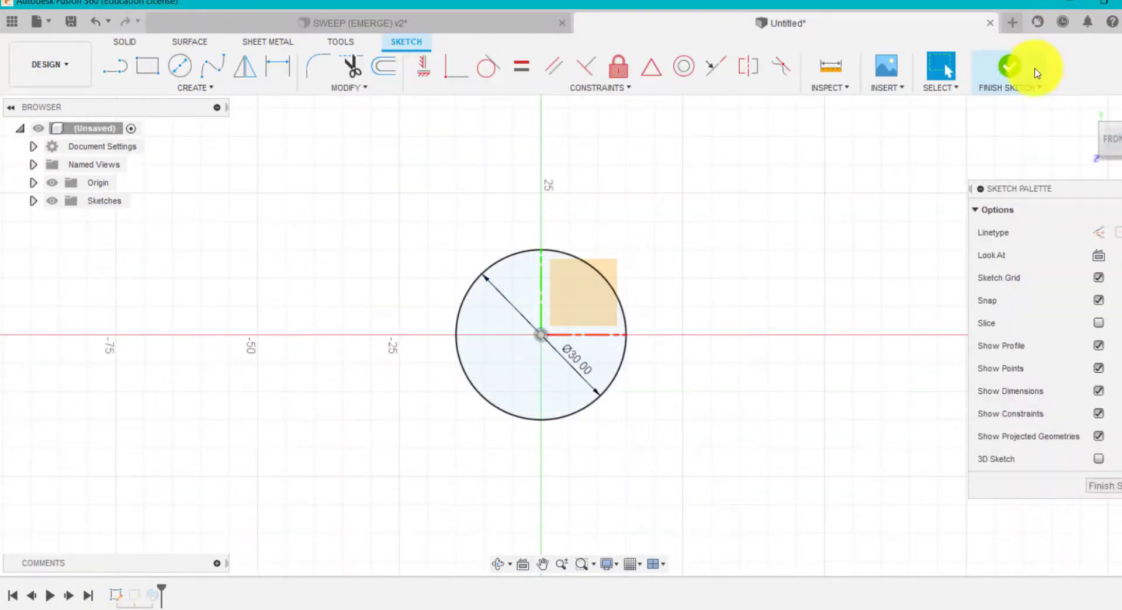
{"action": "left_click", "coordinate": [1009, 68]}
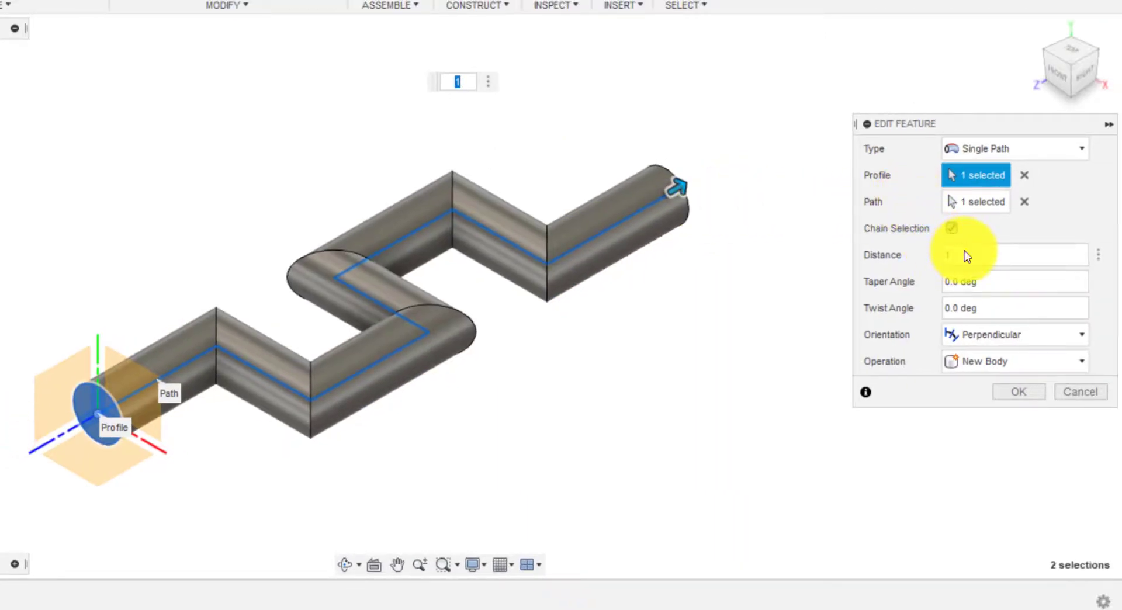
Step: Preview sweep distances 0.5 and 0.75, then confirm the full-length sweep at 1
{"action": "left_click", "coordinate": [1008, 255]}
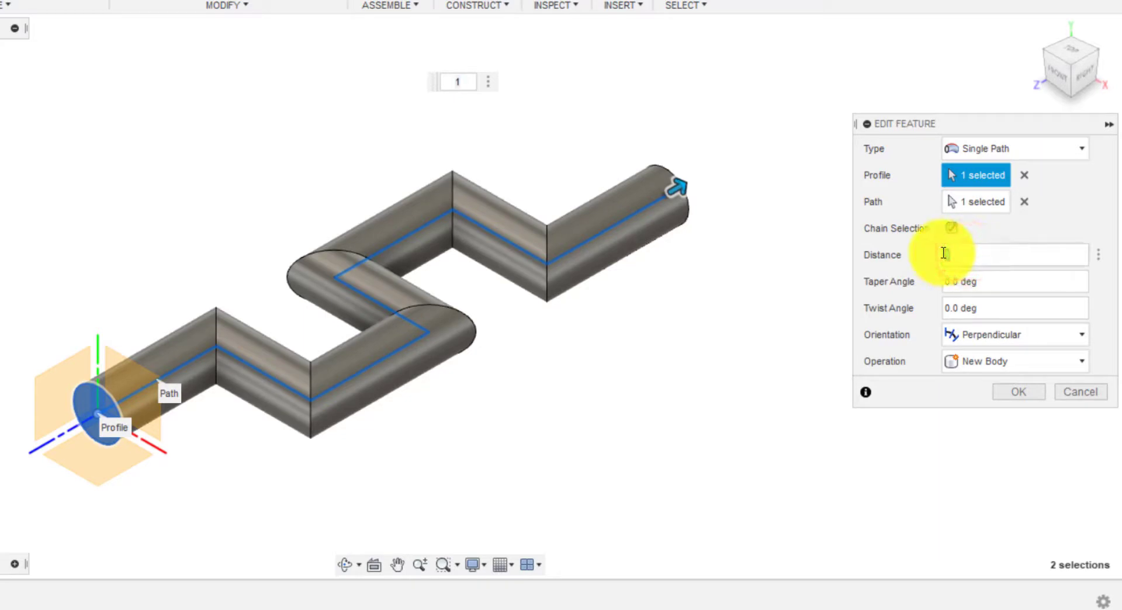
{"action": "type", "text": "0.5"}
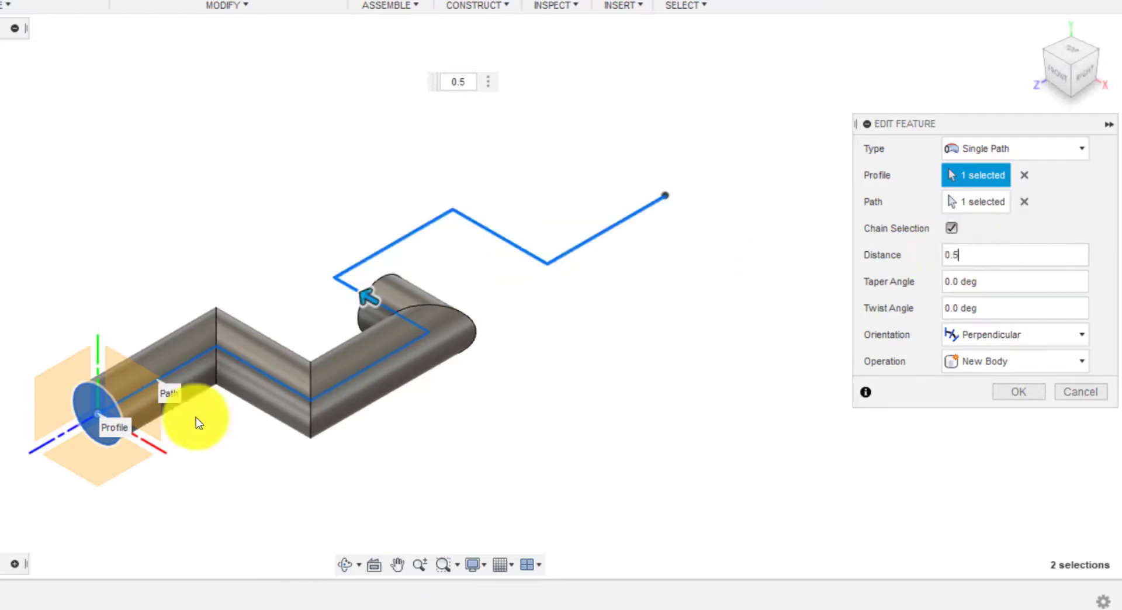
{"action": "mouse_move", "coordinate": [418, 364]}
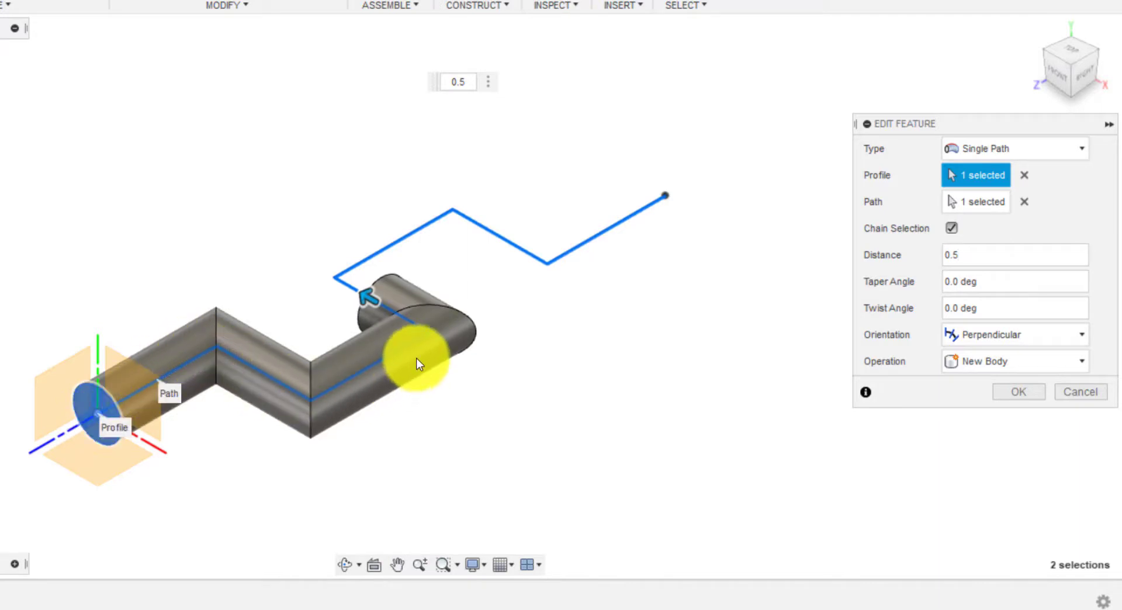
{"action": "left_click", "coordinate": [969, 255]}
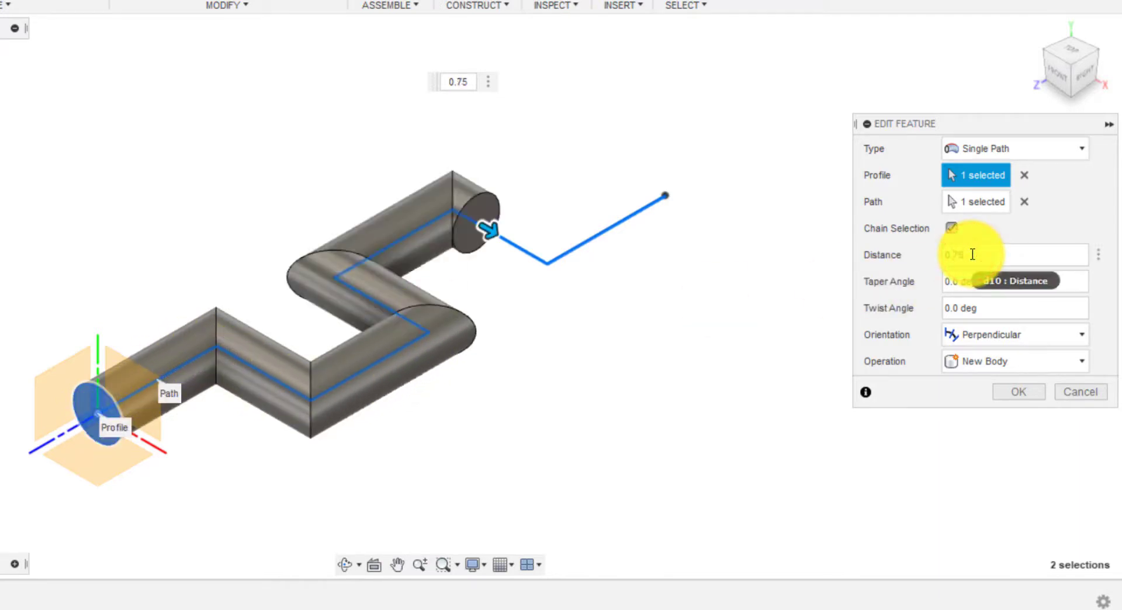
{"action": "type", "text": "0.75"}
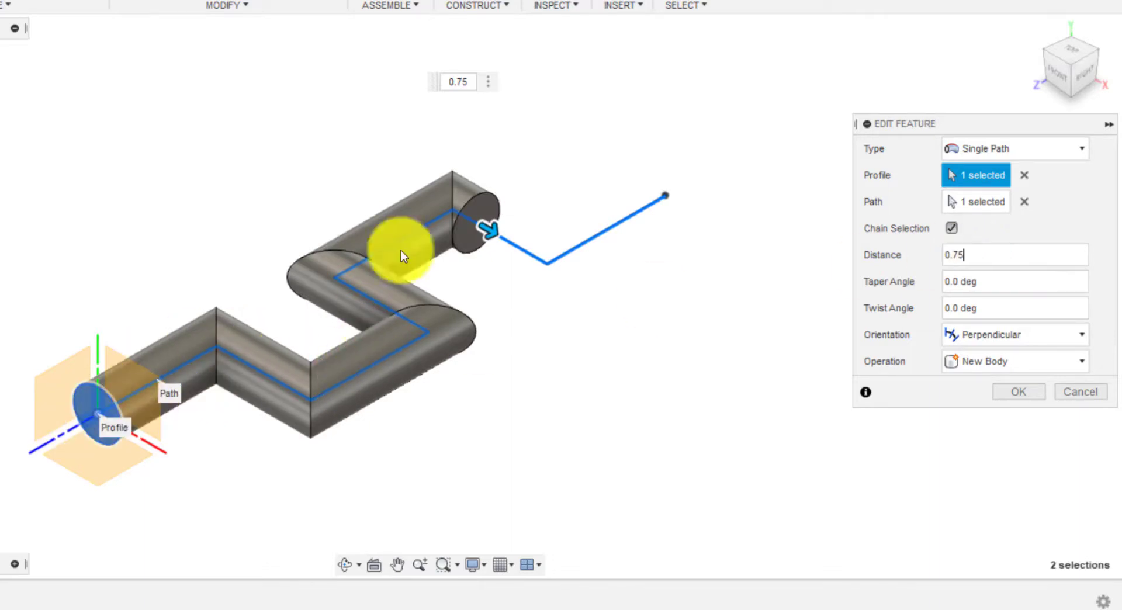
{"action": "mouse_move", "coordinate": [594, 292]}
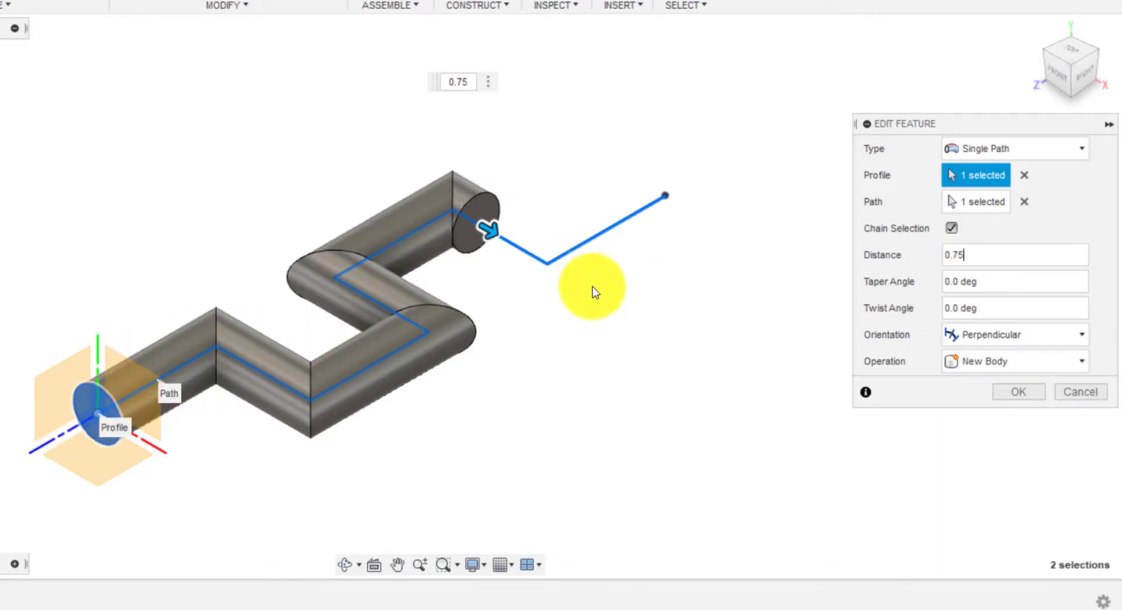
{"action": "mouse_move", "coordinate": [1002, 358]}
{"action": "type", "text": "1"}
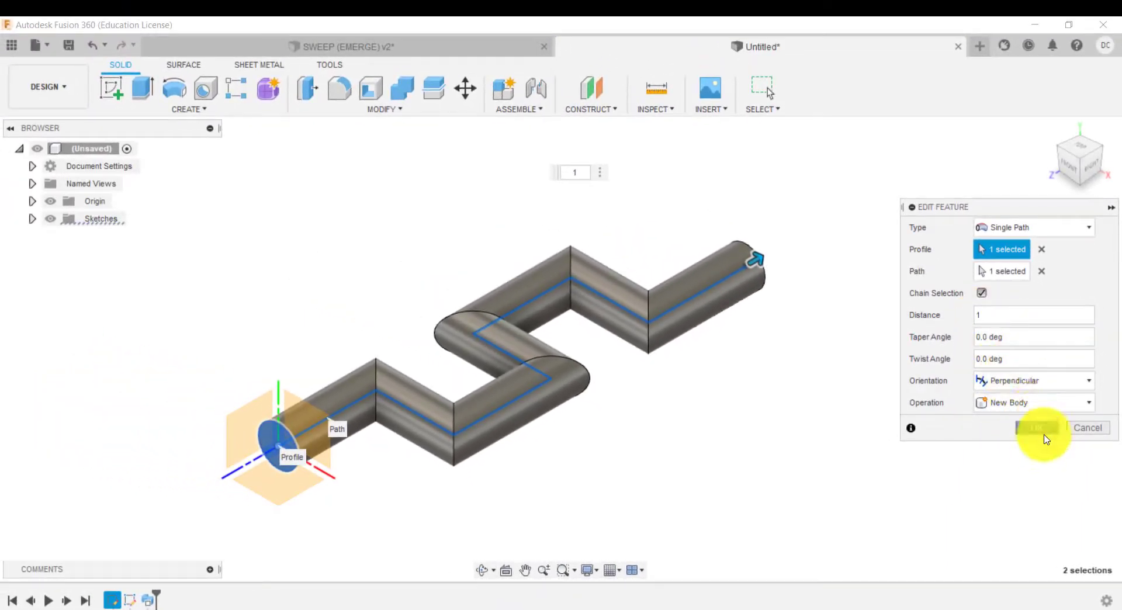
{"action": "left_click", "coordinate": [1041, 428]}
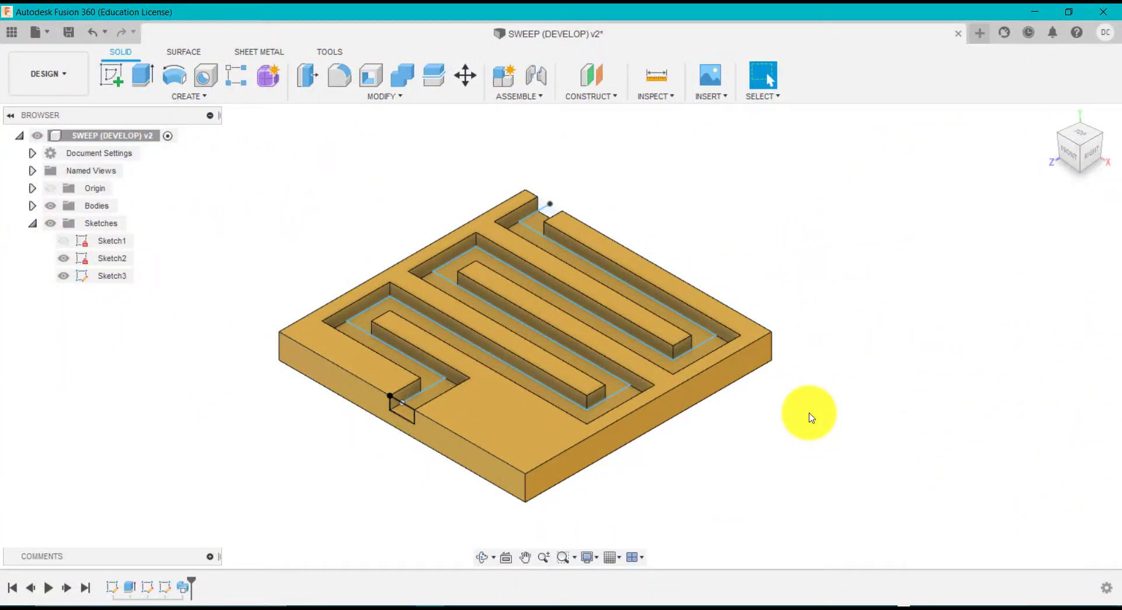
{"action": "mouse_move", "coordinate": [307, 401]}
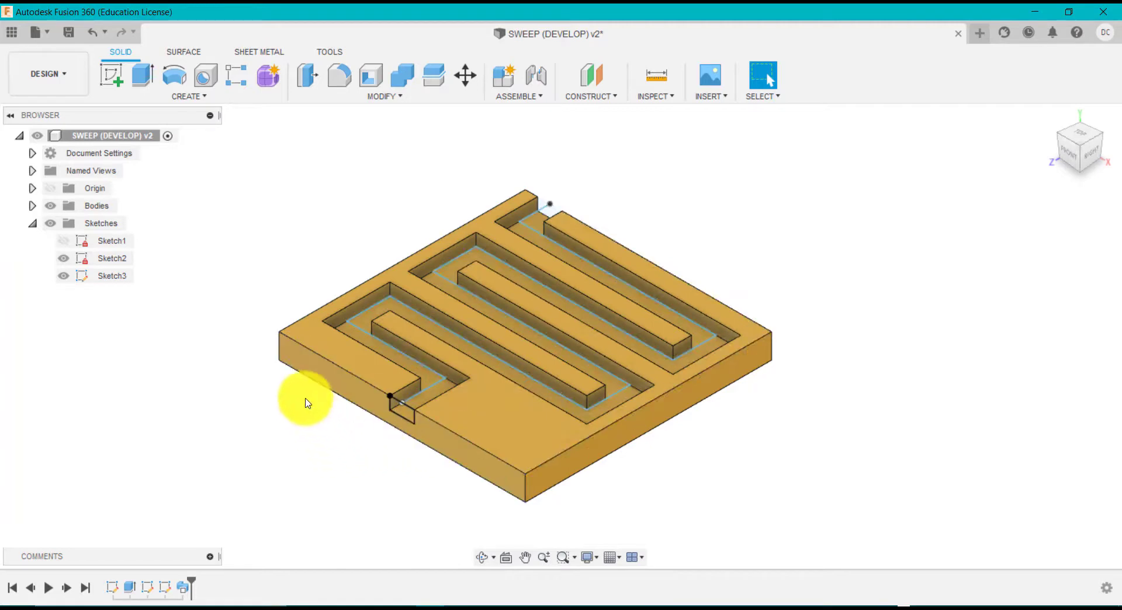
{"action": "mouse_move", "coordinate": [751, 357]}
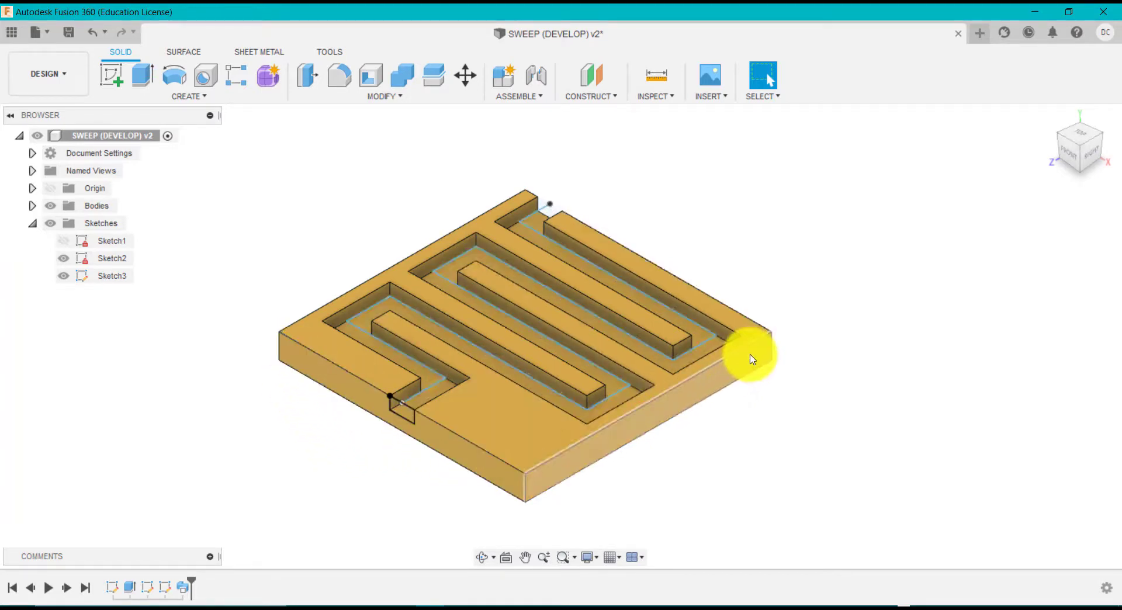
{"action": "mouse_move", "coordinate": [405, 420]}
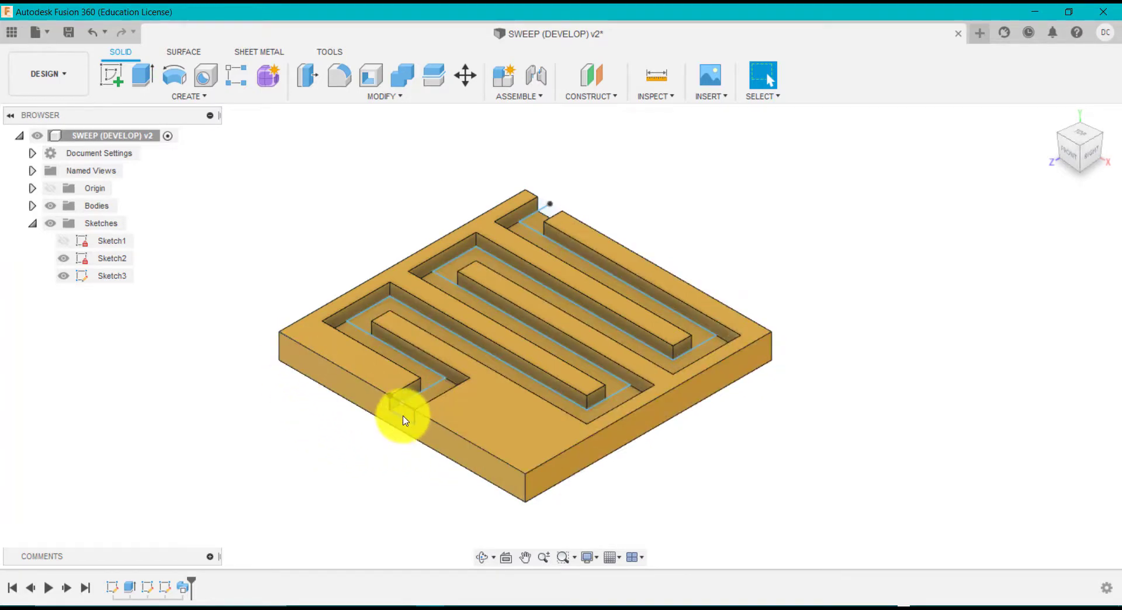
{"action": "mouse_move", "coordinate": [414, 411]}
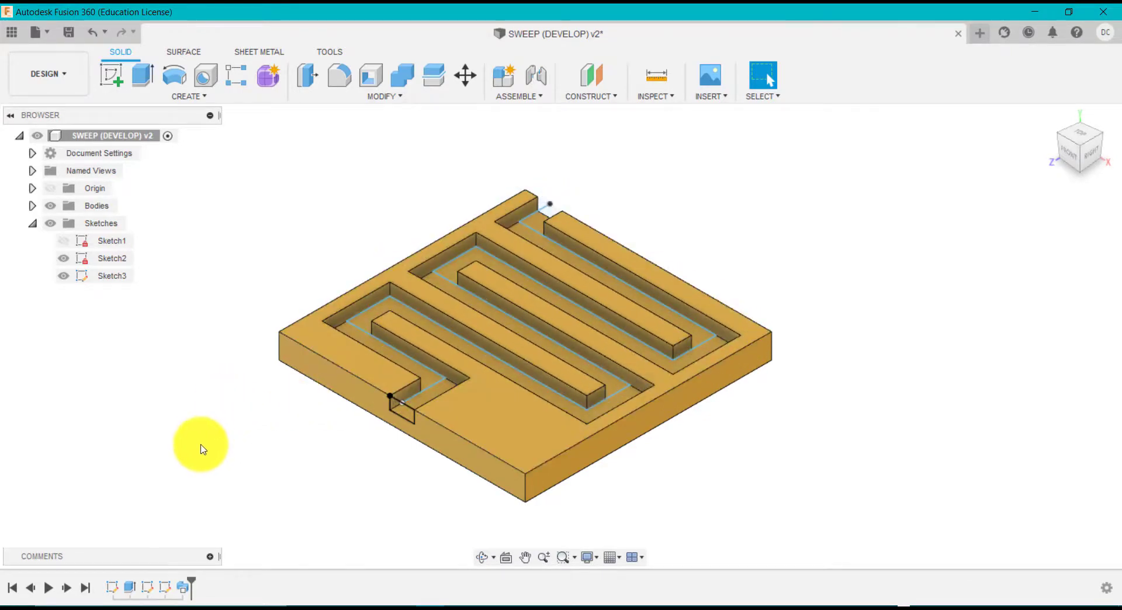
{"action": "mouse_move", "coordinate": [715, 199]}
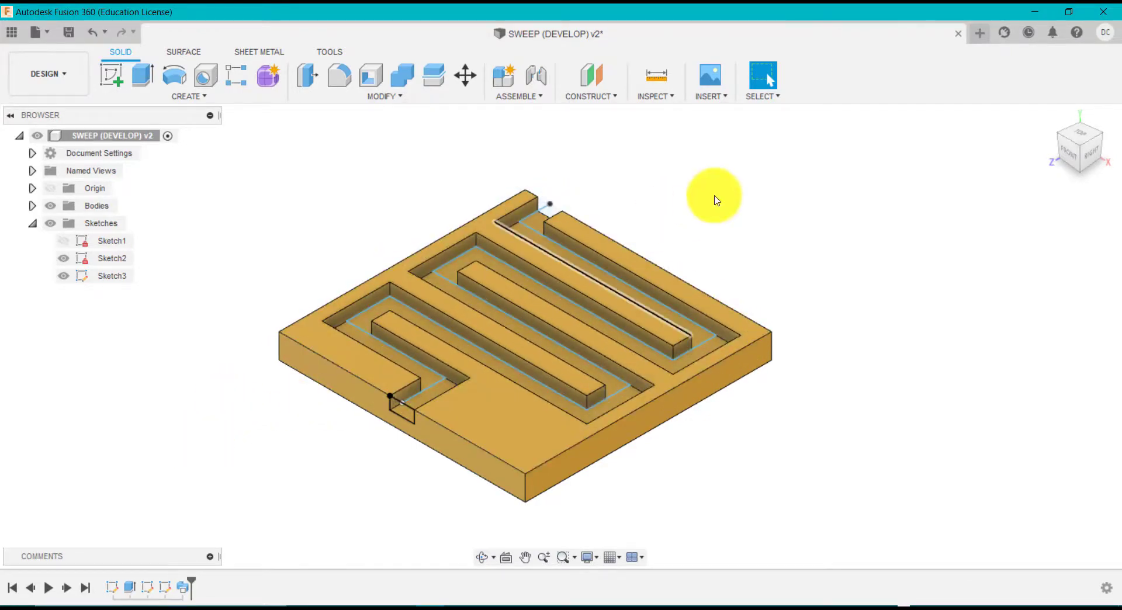
Step: Switch to the SWEEP (DEVELOP) document showing the finished maze plate
{"action": "left_click", "coordinate": [978, 34]}
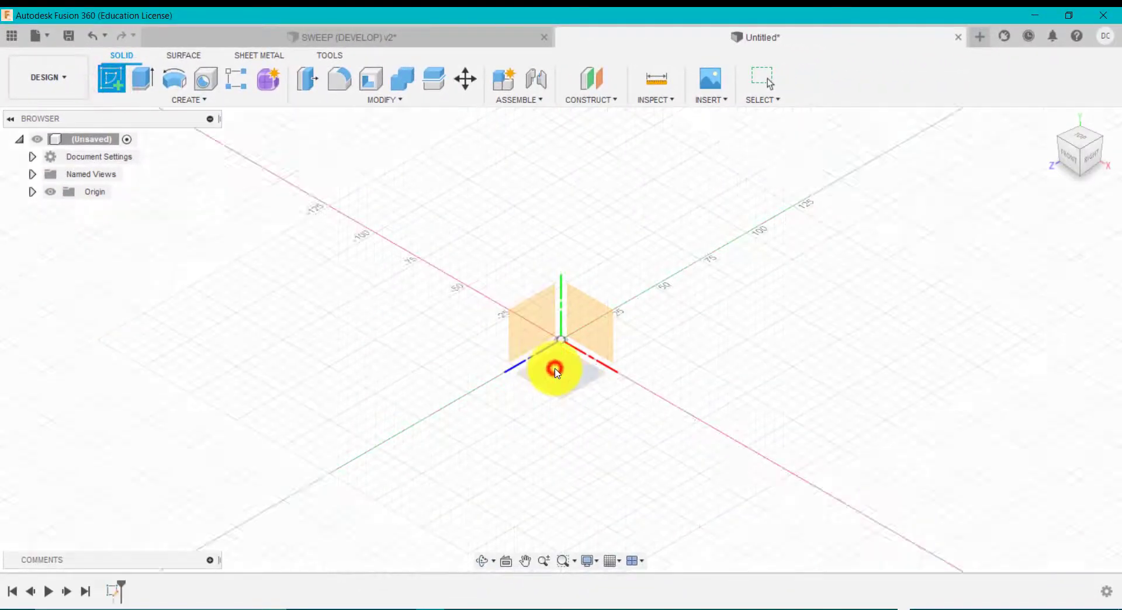
Step: Sketch a 200 mm by 200 mm centre rectangle at the origin
{"action": "left_click", "coordinate": [188, 99]}
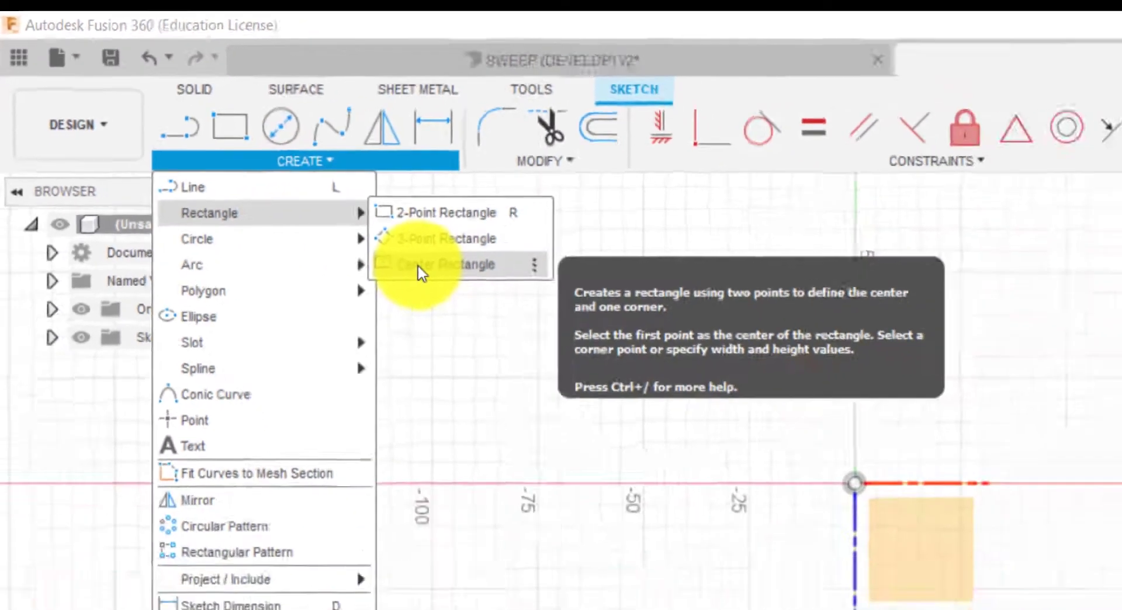
{"action": "left_click", "coordinate": [448, 264]}
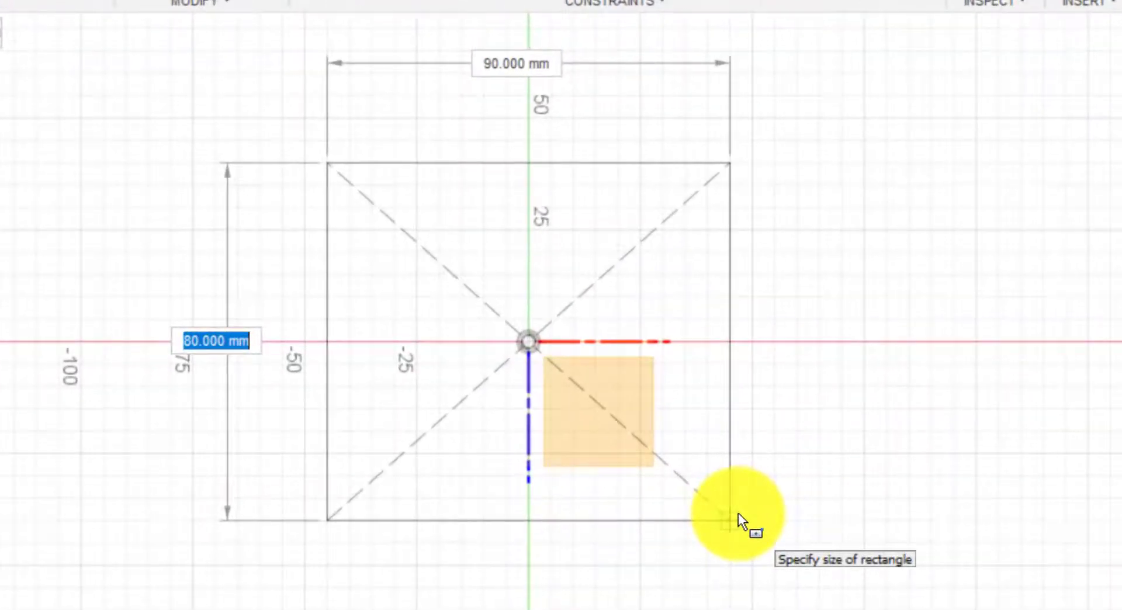
{"action": "type", "text": "2"}
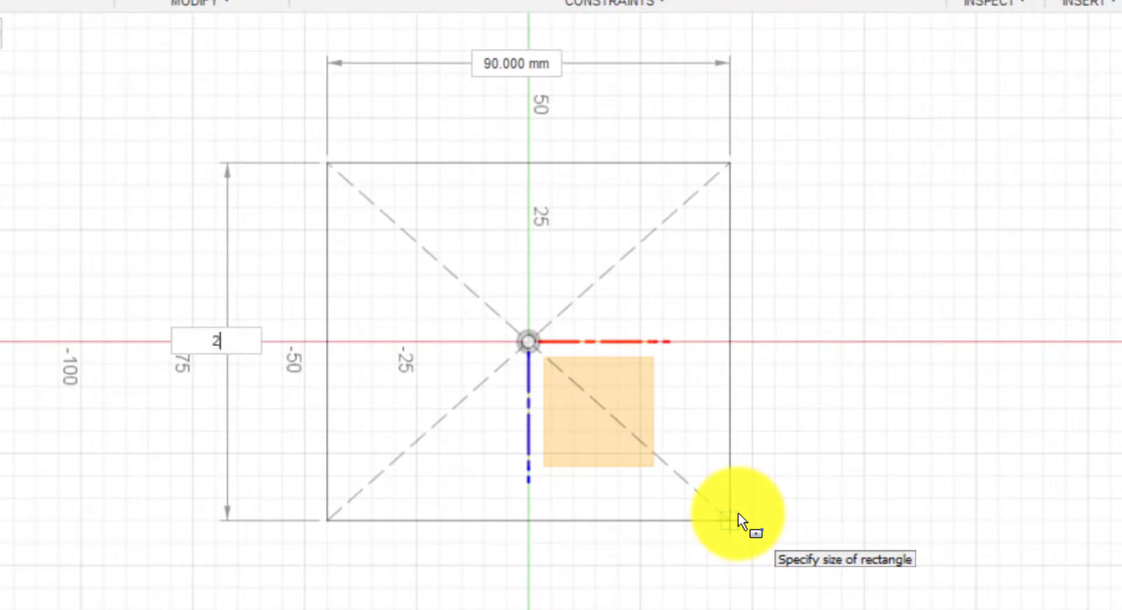
{"action": "type", "text": "00 mm"}
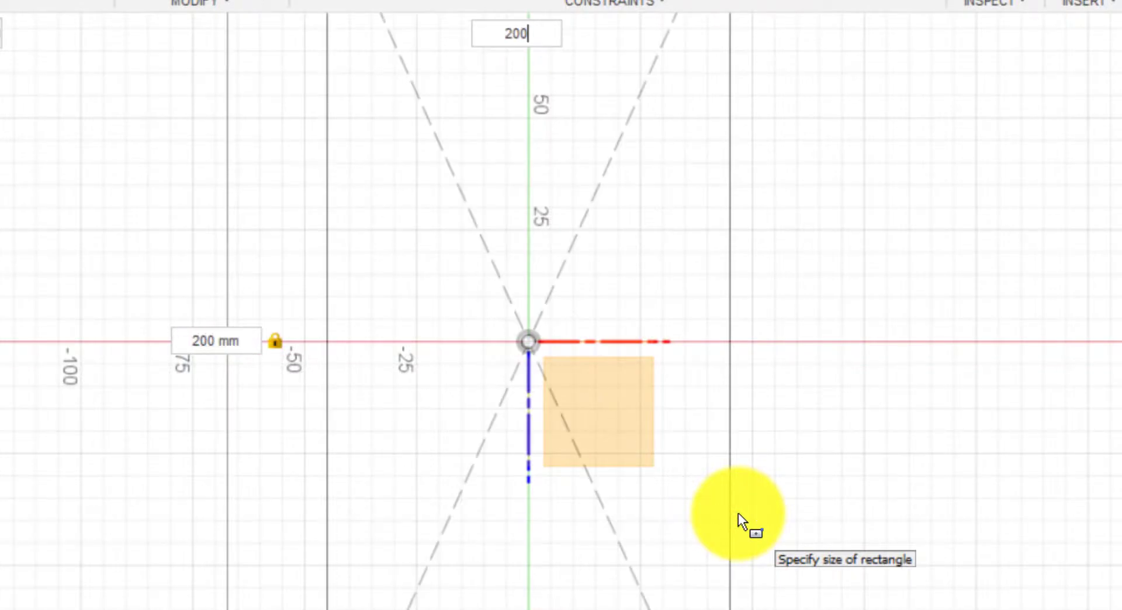
{"action": "key", "text": "Tab"}
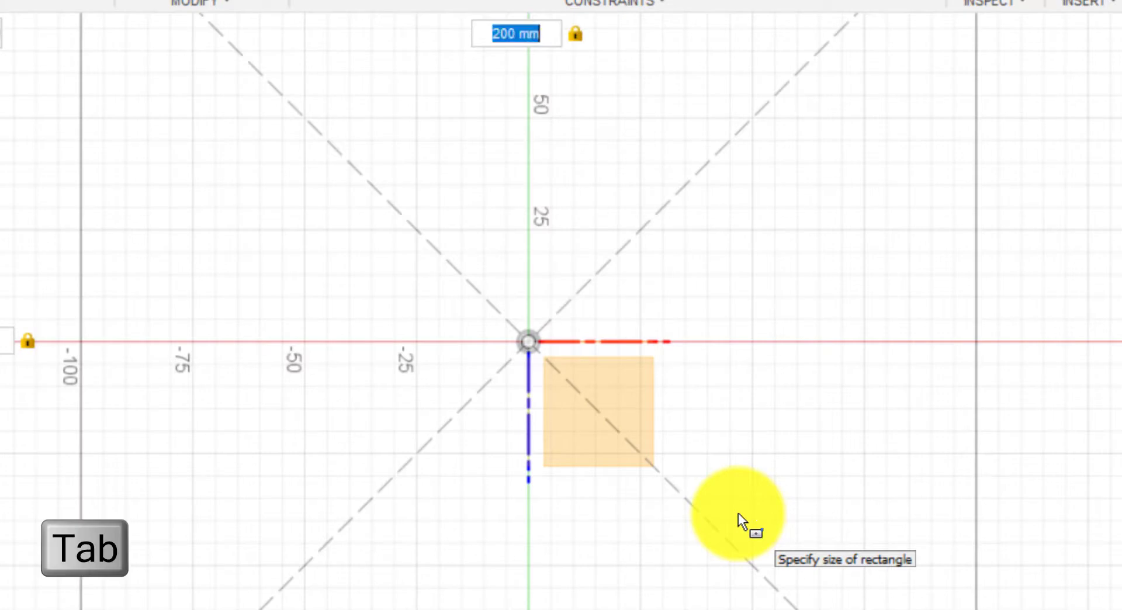
{"action": "key", "text": "Tab"}
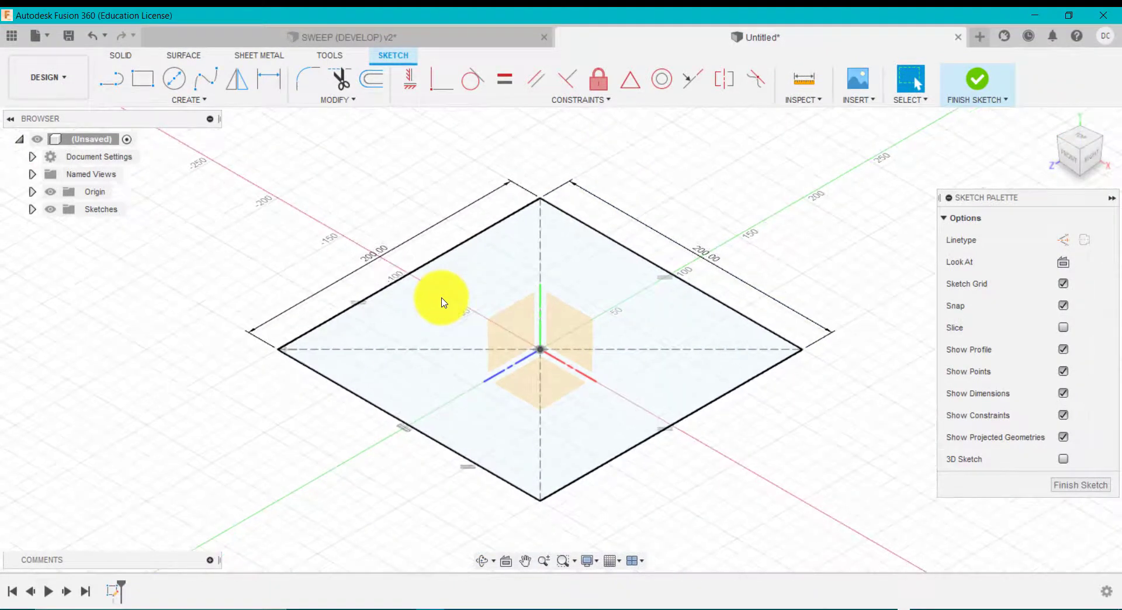
{"action": "mouse_move", "coordinate": [300, 222]}
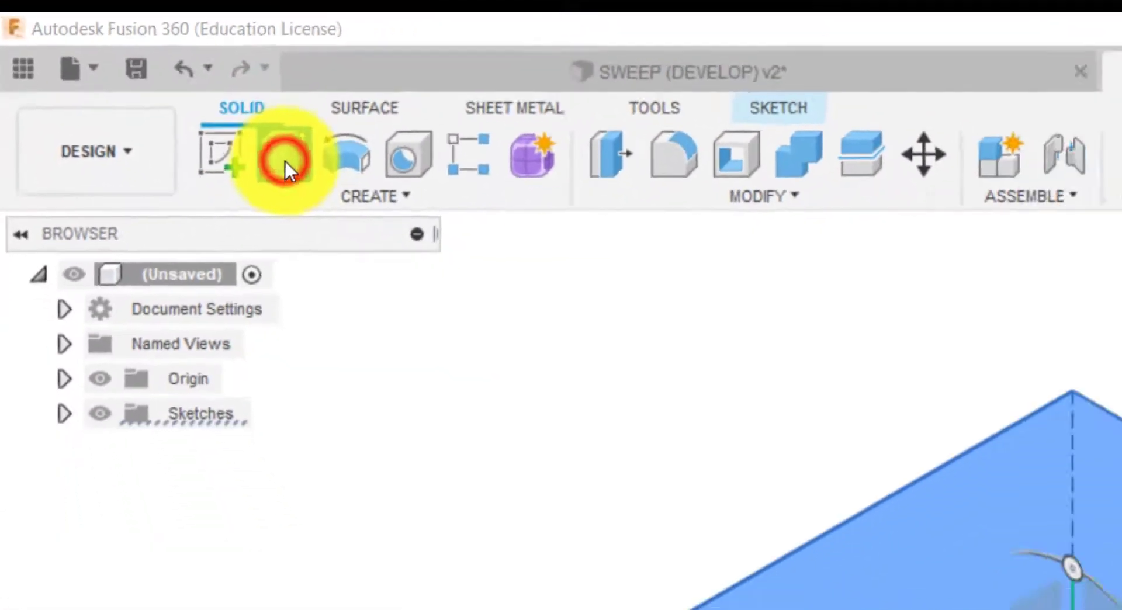
Step: Extrude the square profile 10 mm into a solid plate
{"action": "left_click", "coordinate": [287, 159]}
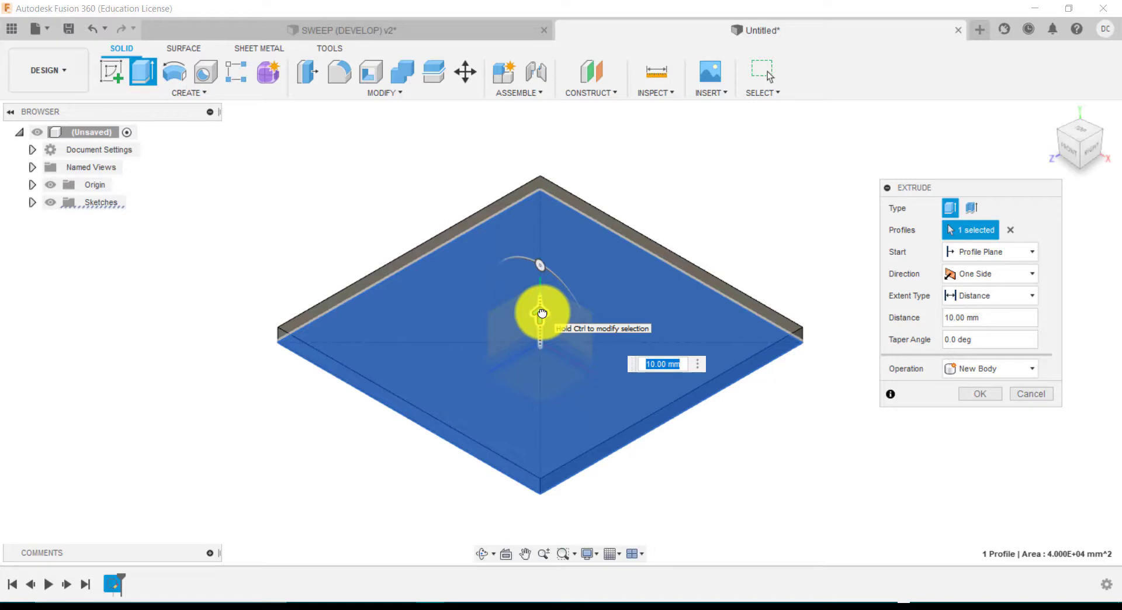
{"action": "left_click", "coordinate": [979, 393]}
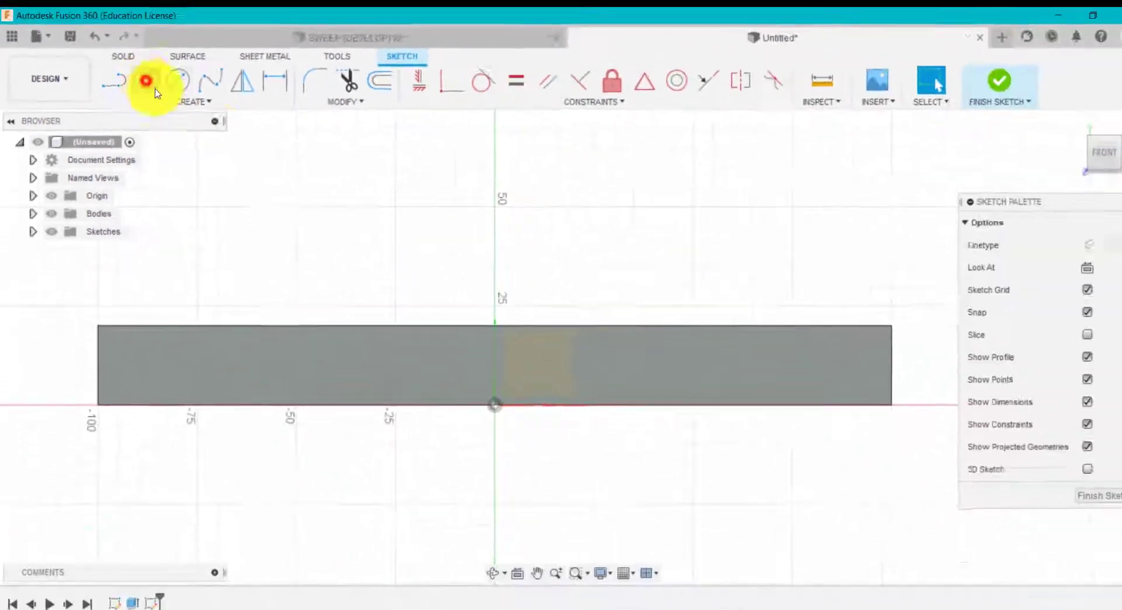
Step: Draw a 20 mm by 10 mm rectangle at the top edge of the front face and finish the sketch
{"action": "left_click", "coordinate": [141, 79]}
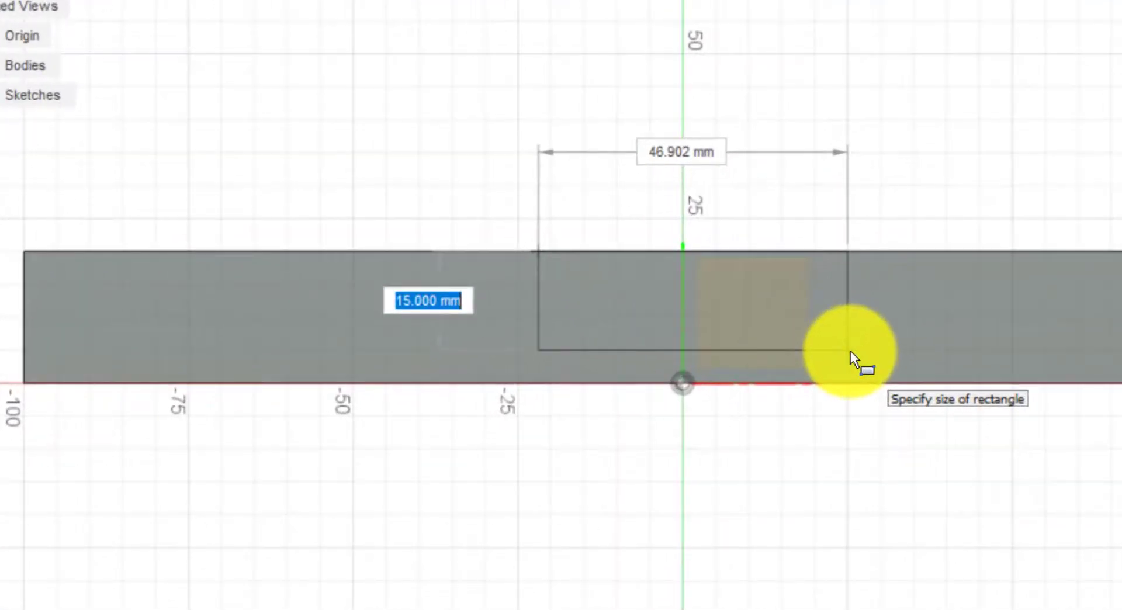
{"action": "type", "text": "10"}
{"action": "left_click", "coordinate": [680, 152]}
{"action": "type", "text": "20"}
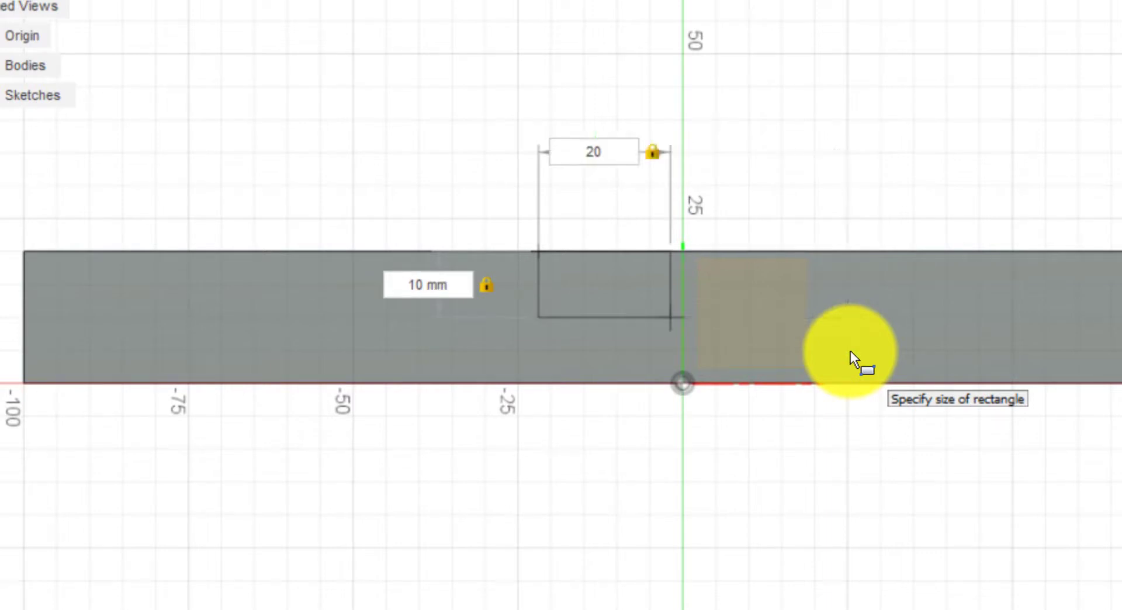
{"action": "key", "text": "Tab"}
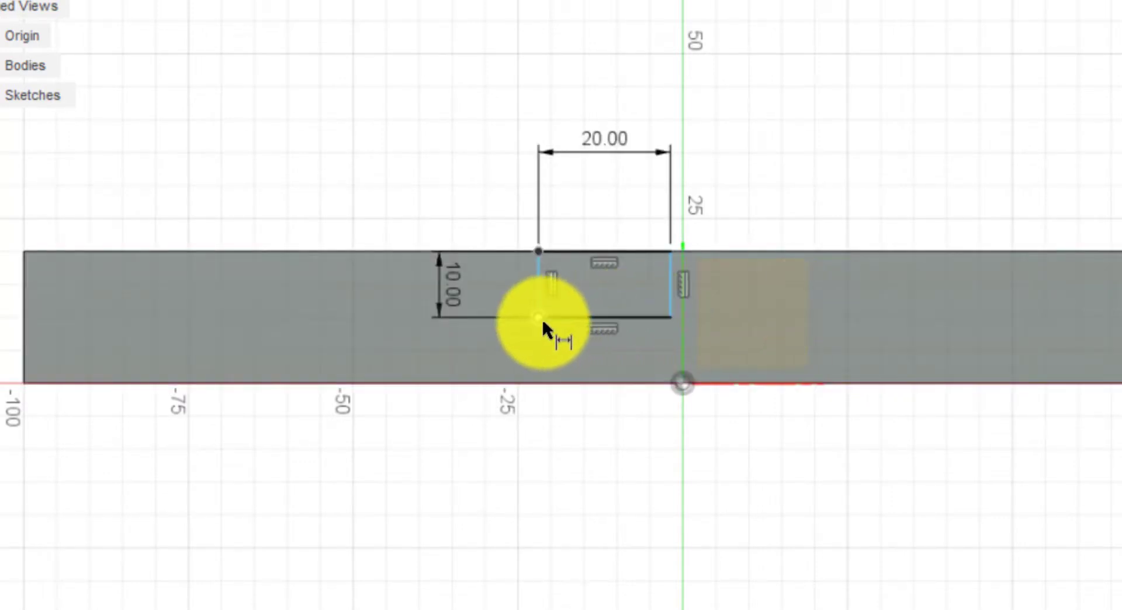
{"action": "mouse_move", "coordinate": [538, 315]}
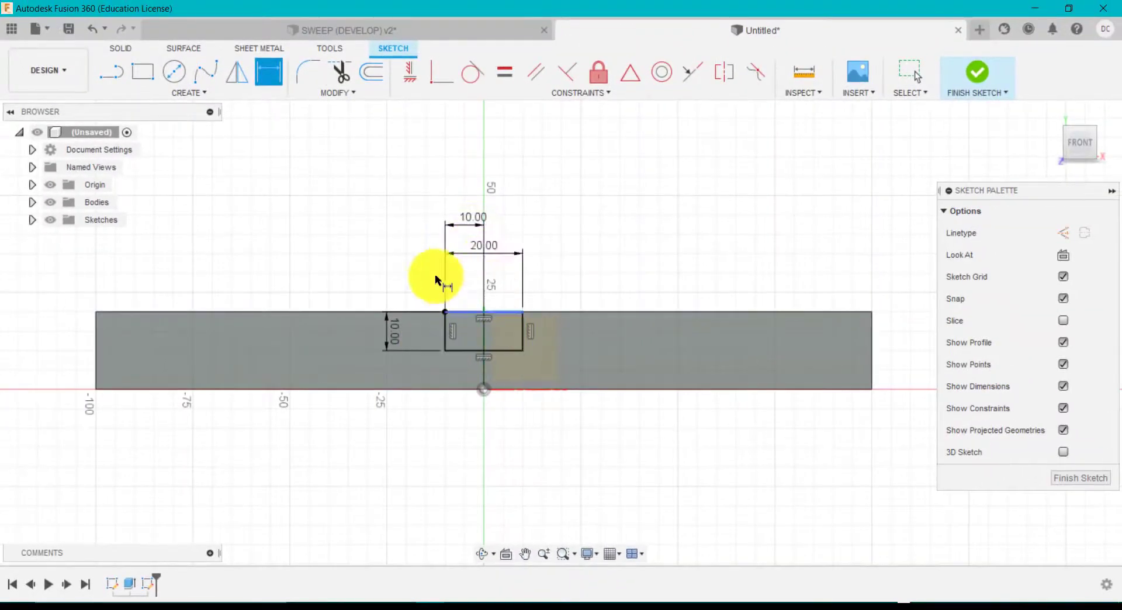
{"action": "mouse_move", "coordinate": [1015, 152]}
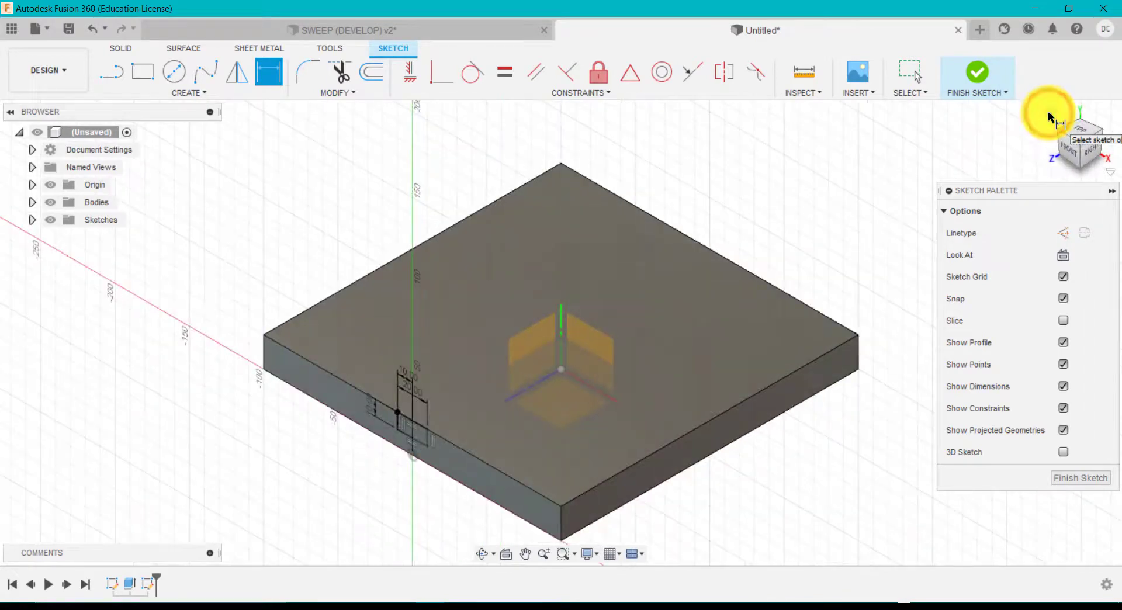
{"action": "left_click", "coordinate": [977, 75]}
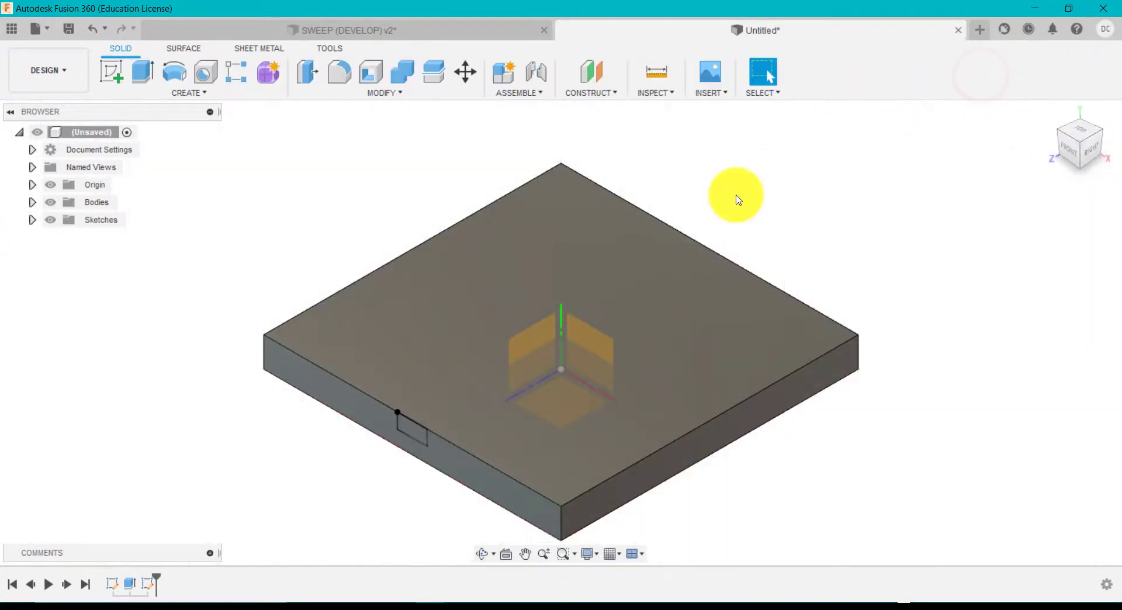
{"action": "mouse_move", "coordinate": [358, 433]}
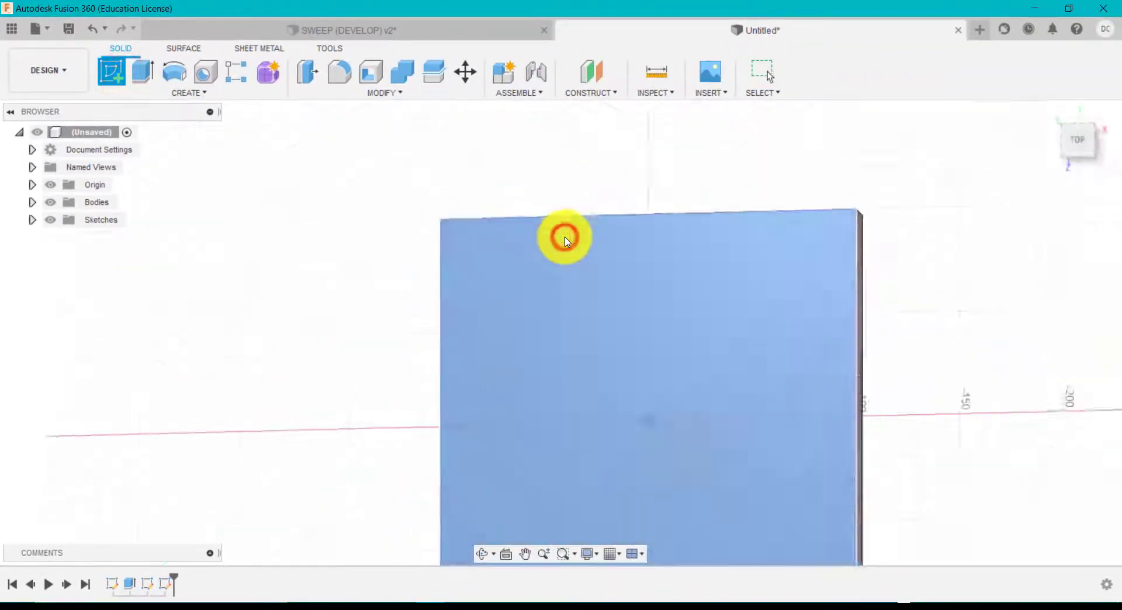
Step: Sketch on the plate's top face a connected line path of 35, 80 and 35 mm segments
{"action": "left_click", "coordinate": [564, 236]}
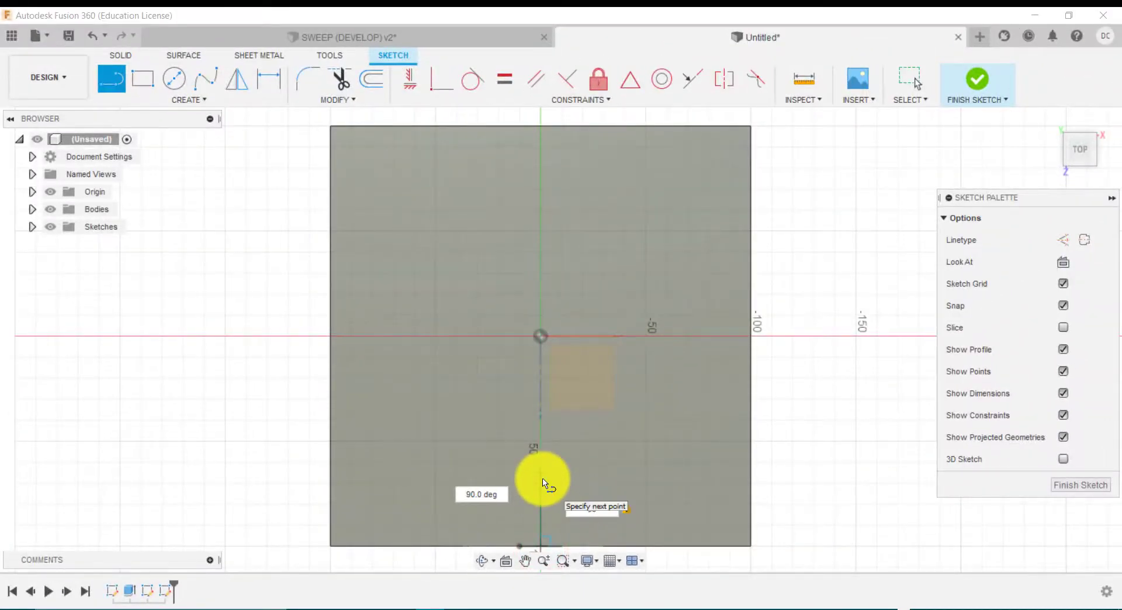
{"action": "left_click", "coordinate": [542, 478]}
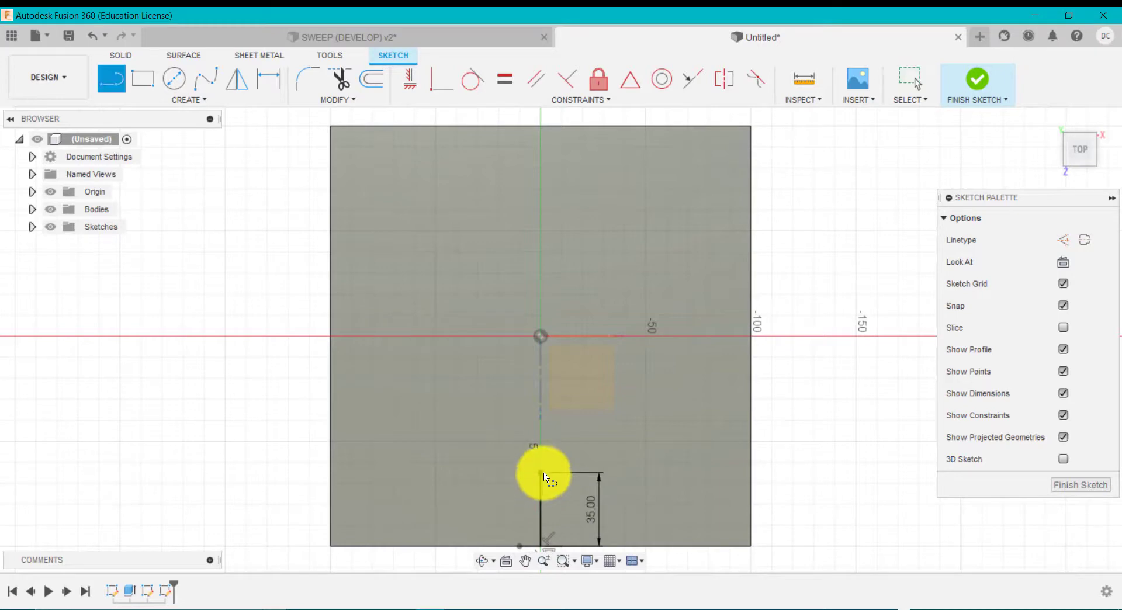
{"action": "left_click", "coordinate": [541, 475]}
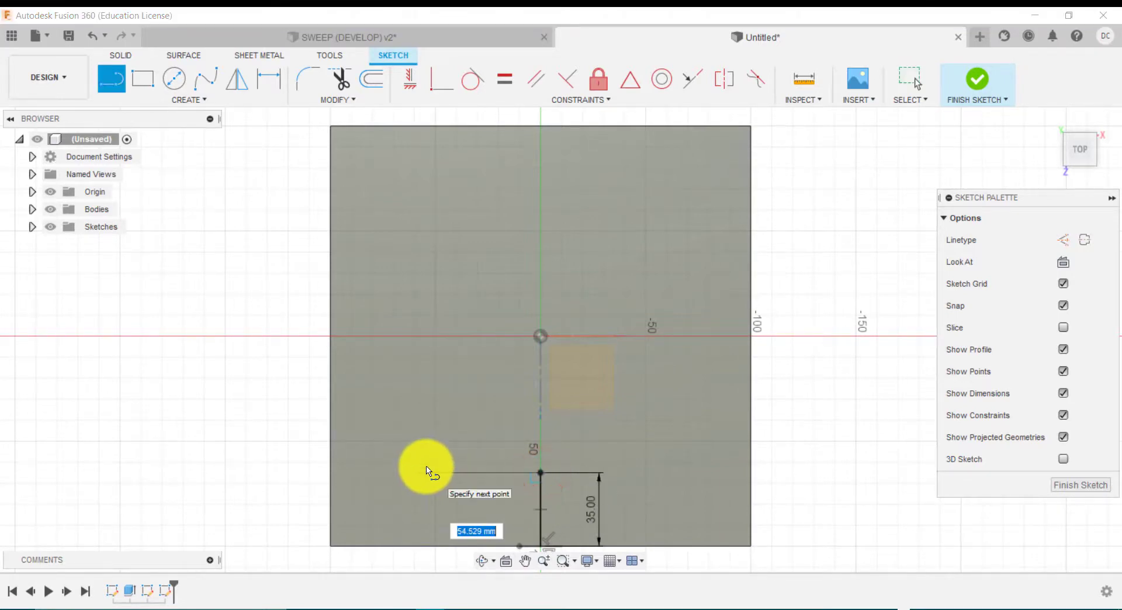
{"action": "type", "text": "80"}
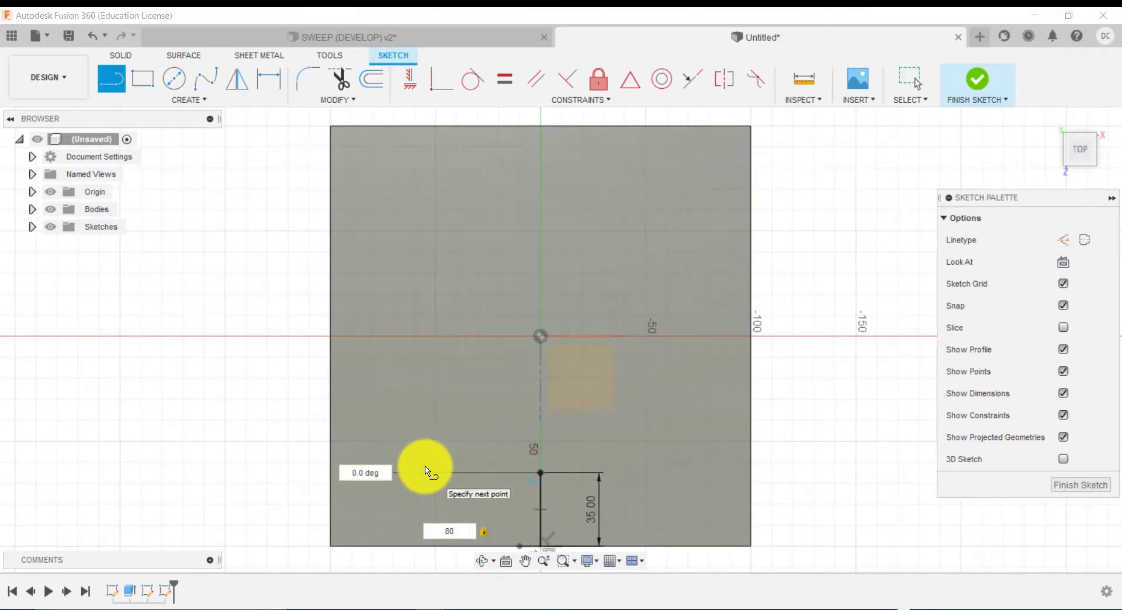
{"action": "left_click", "coordinate": [372, 471]}
{"action": "type", "text": "35"}
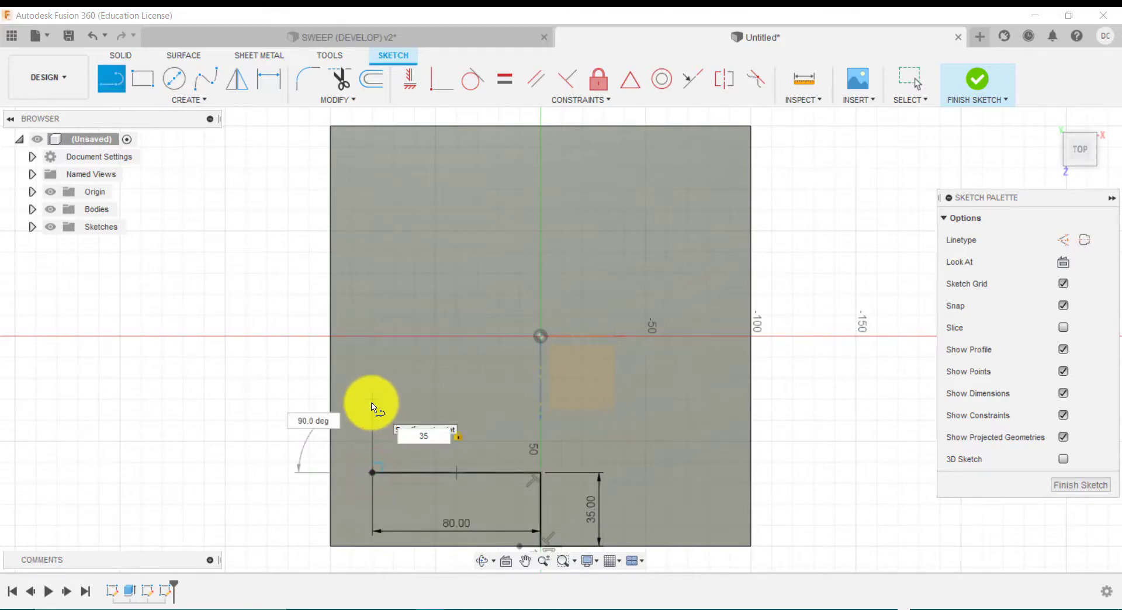
{"action": "key", "text": "Return"}
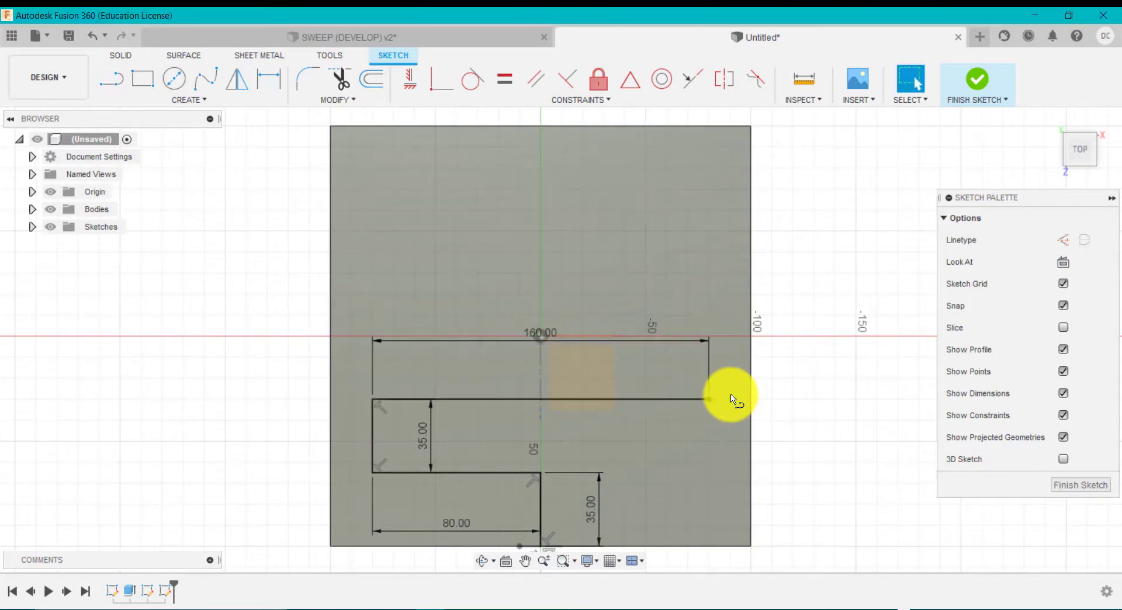
{"action": "mouse_move", "coordinate": [547, 334]}
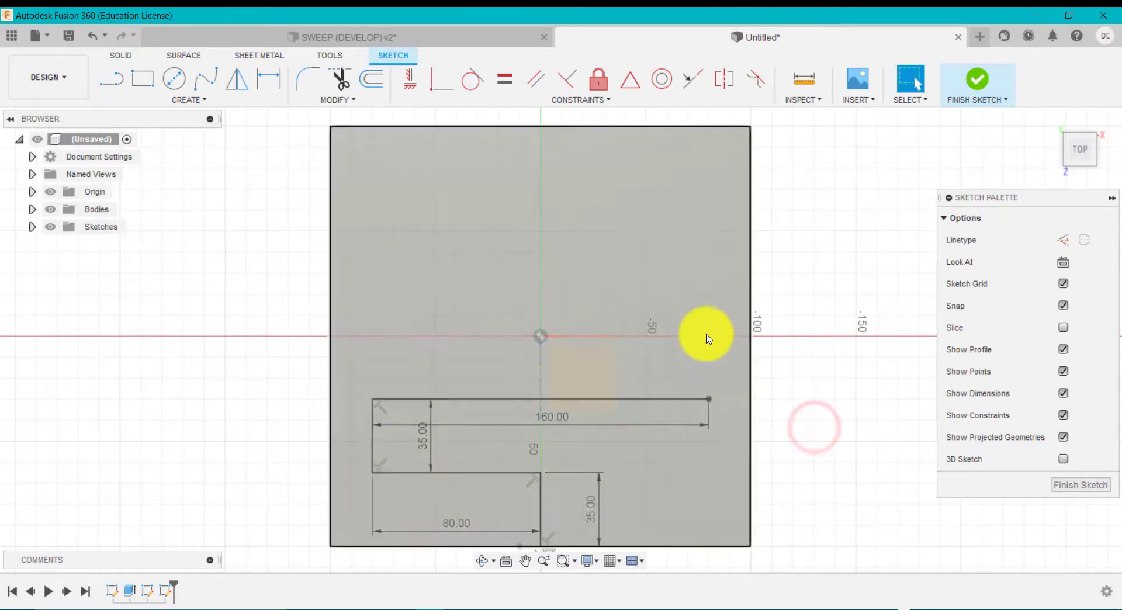
{"action": "mouse_move", "coordinate": [599, 190]}
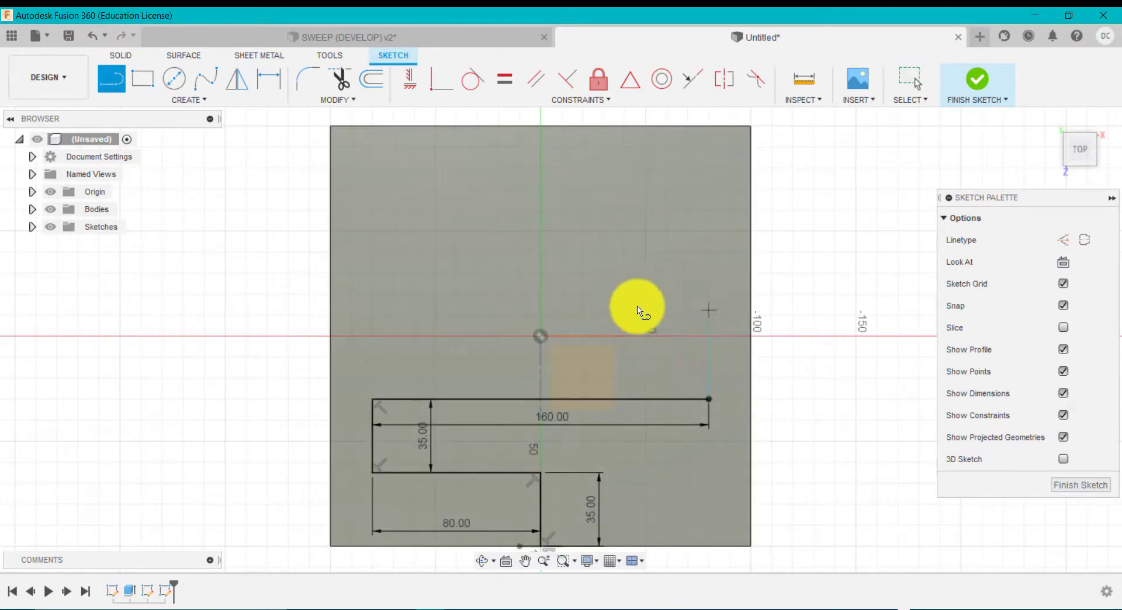
{"action": "mouse_move", "coordinate": [711, 407]}
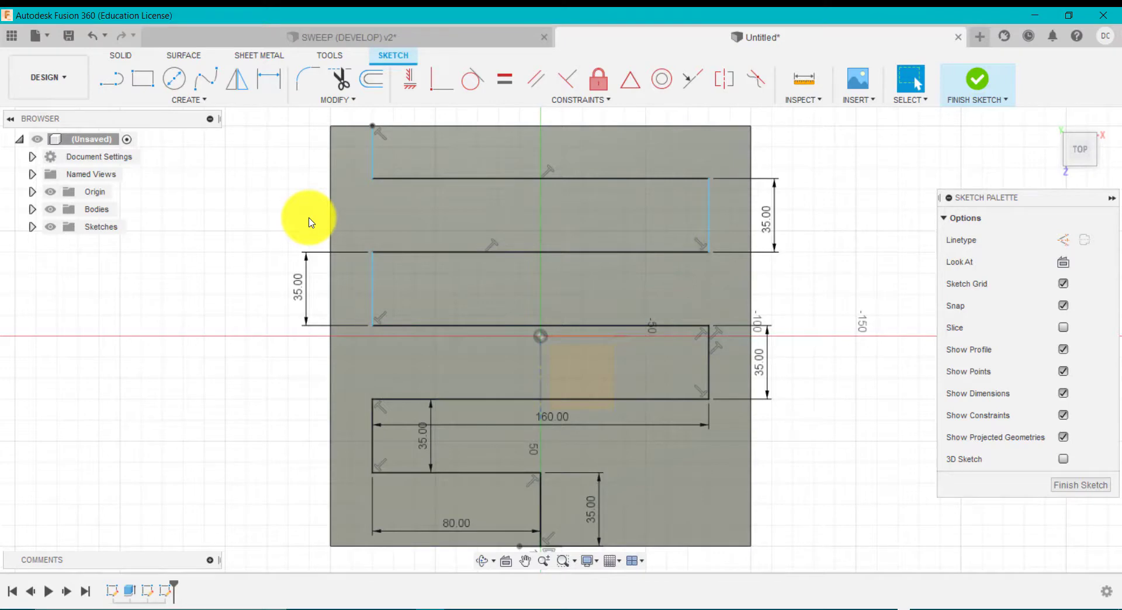
Step: Apply Equal constraints between the long horizontal runs so their ends align
{"action": "left_click", "coordinate": [581, 99]}
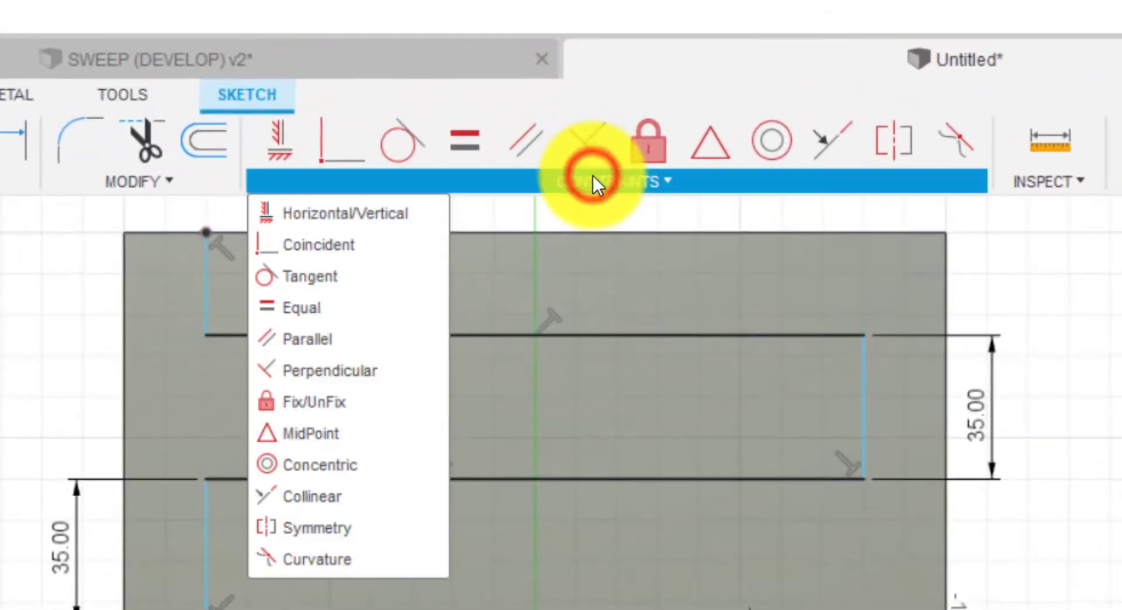
{"action": "mouse_move", "coordinate": [404, 298]}
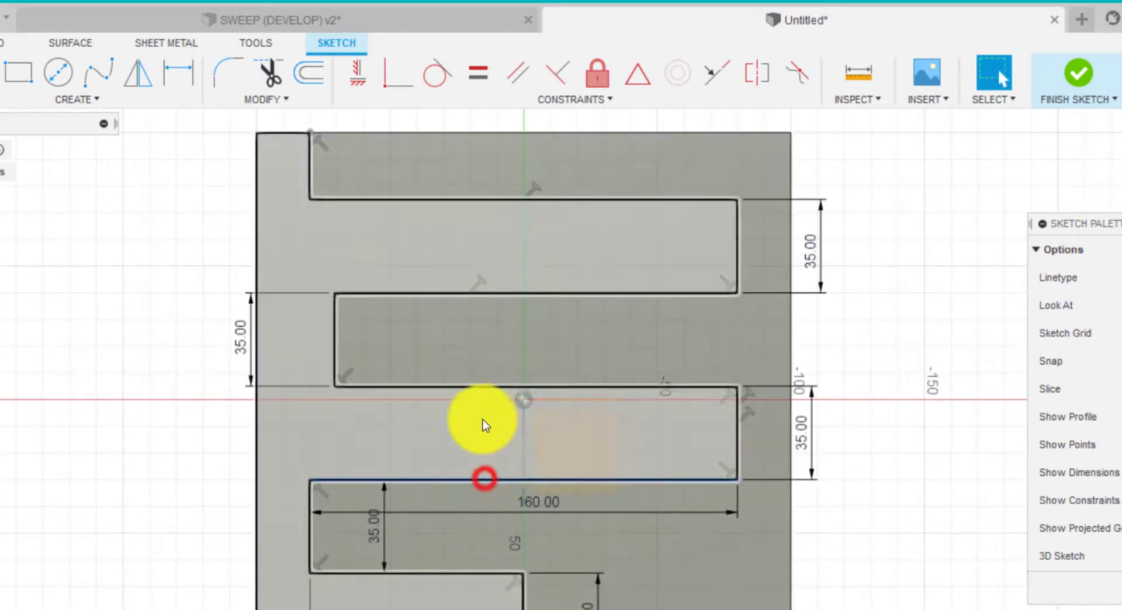
{"action": "left_click", "coordinate": [575, 98]}
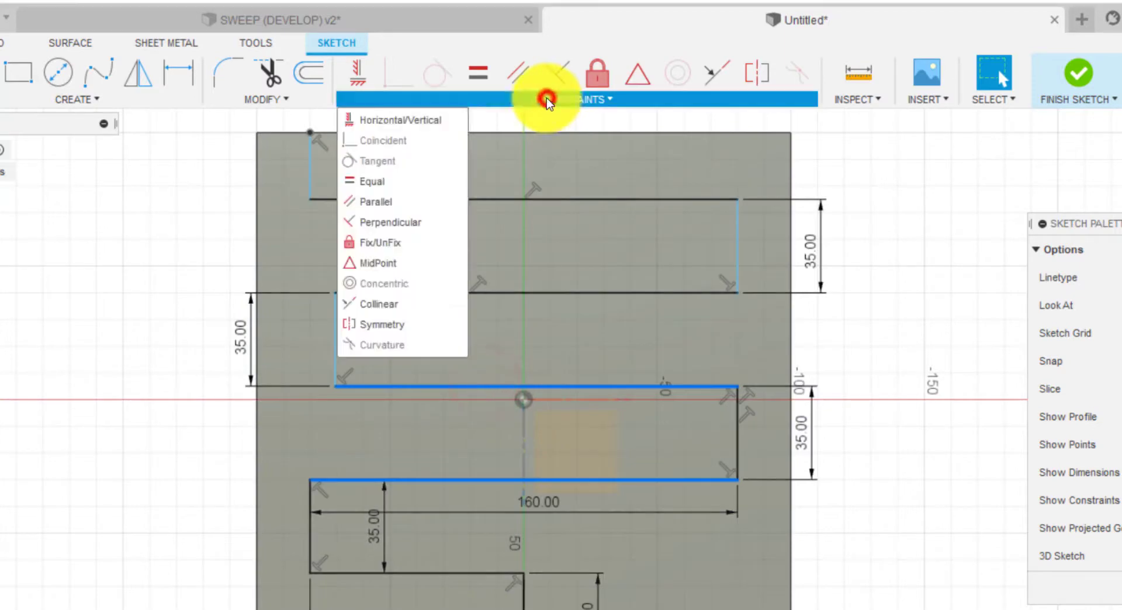
{"action": "left_click", "coordinate": [370, 181]}
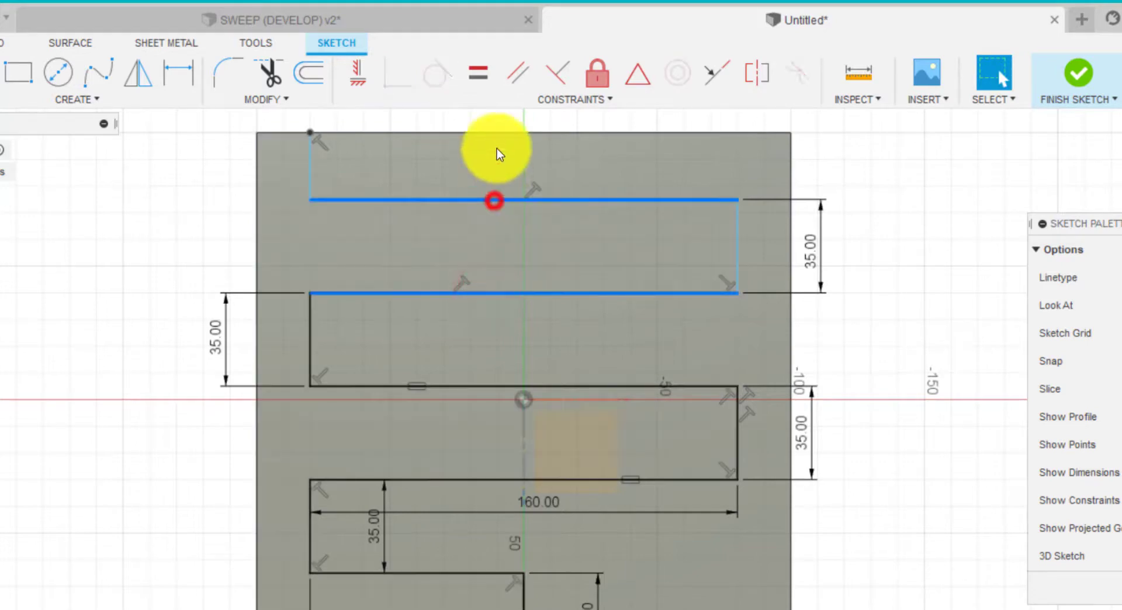
{"action": "left_click", "coordinate": [476, 72]}
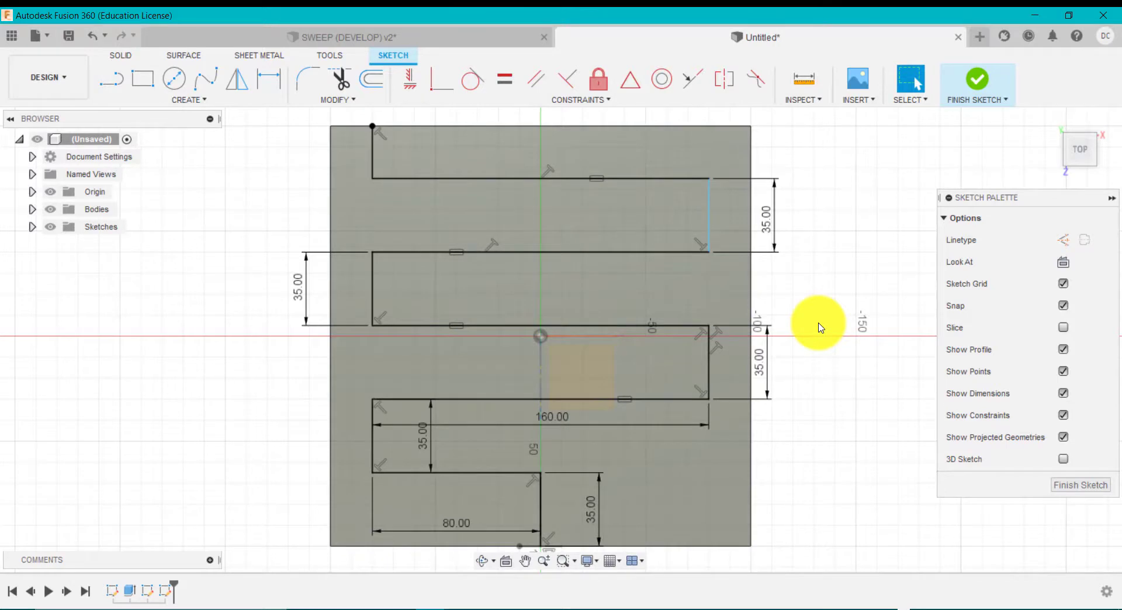
{"action": "mouse_move", "coordinate": [977, 80]}
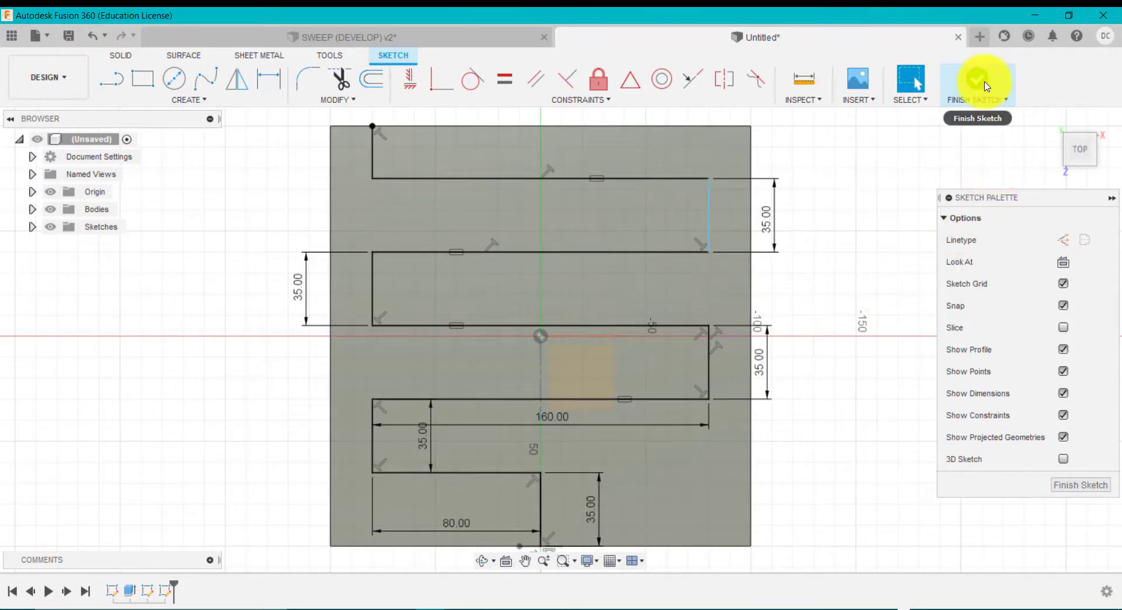
Step: Finish the zigzag path sketch and return to the 3D plate model
{"action": "left_click", "coordinate": [976, 80]}
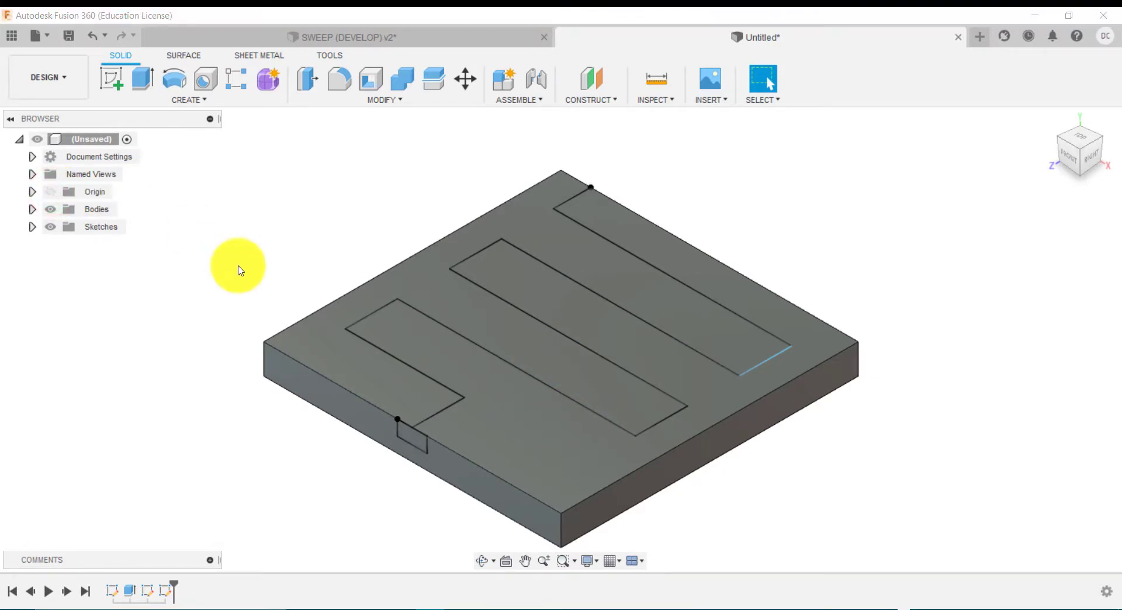
{"action": "mouse_move", "coordinate": [261, 277]}
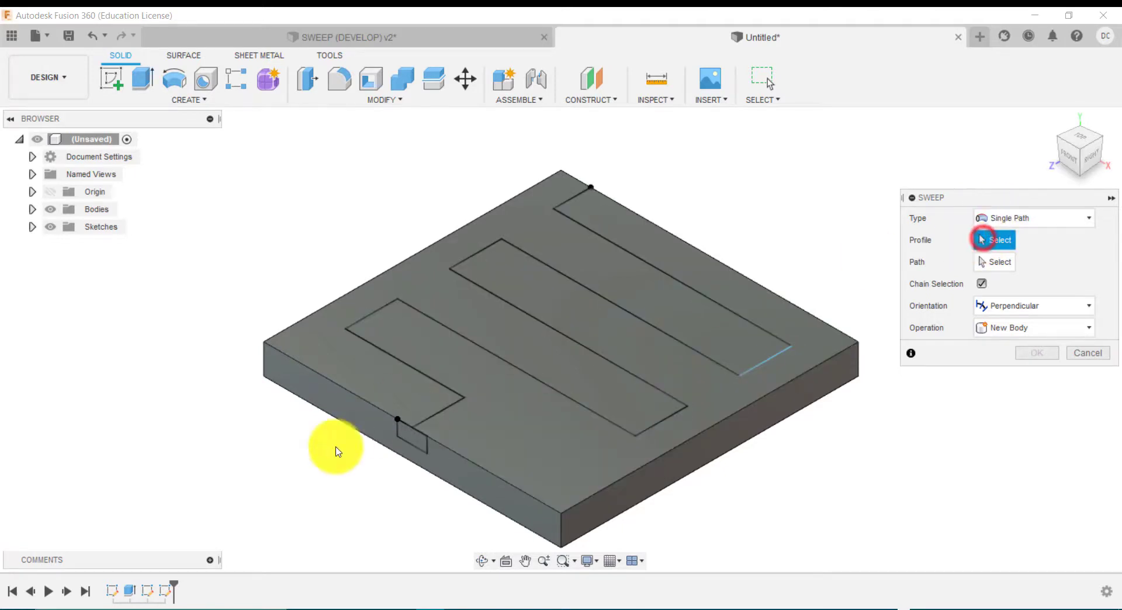
Step: Choose the end rectangle as sweep profile along the zigzag path with the Cut operation
{"action": "left_click", "coordinate": [415, 433]}
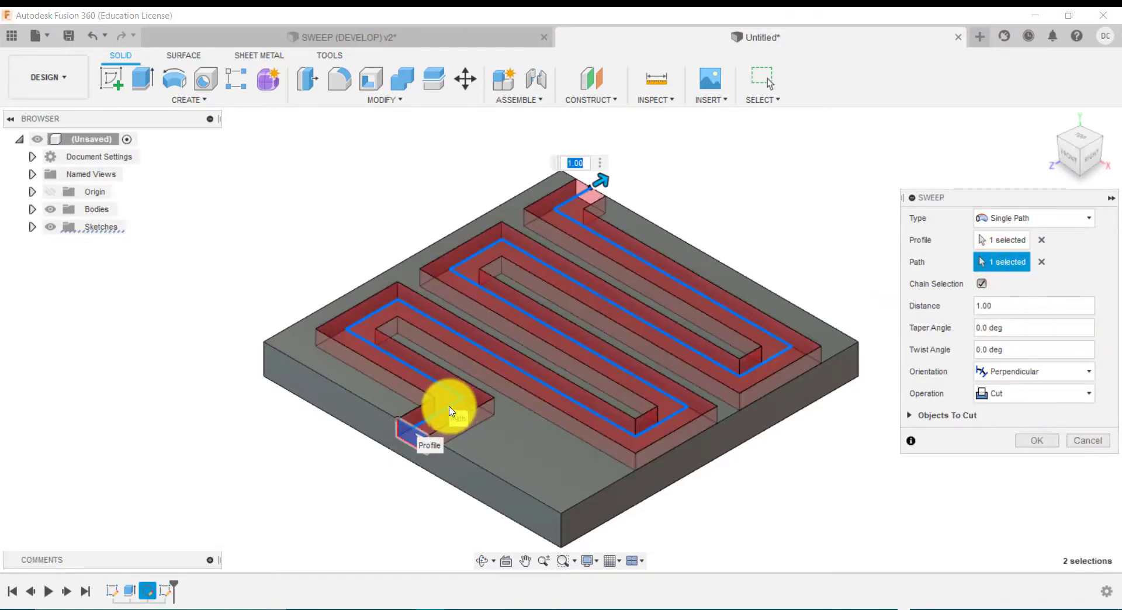
{"action": "mouse_move", "coordinate": [670, 371]}
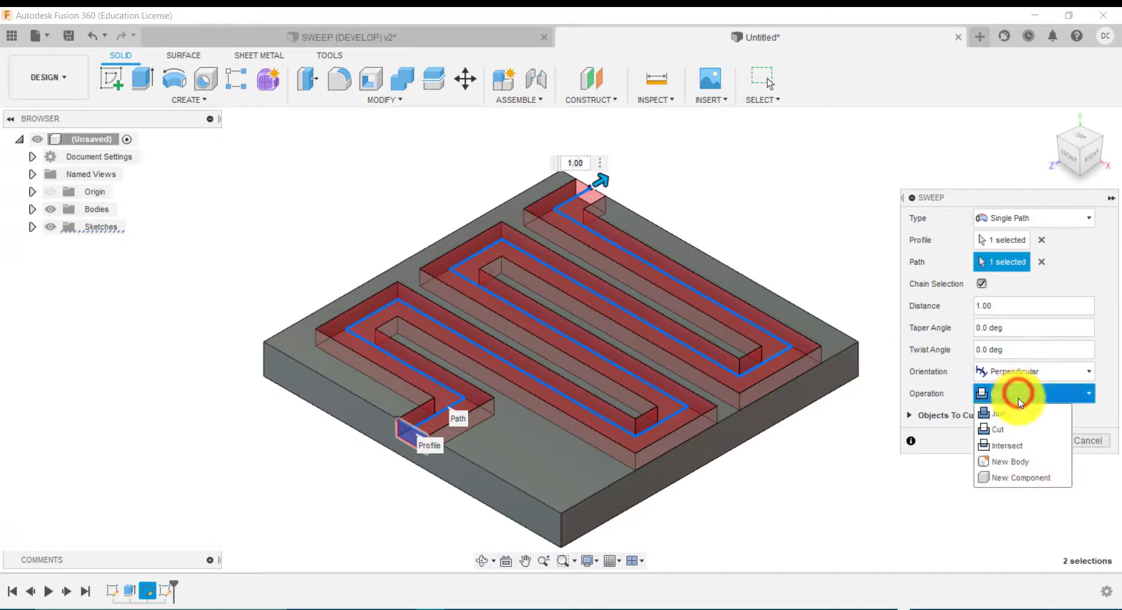
{"action": "left_click", "coordinate": [995, 413]}
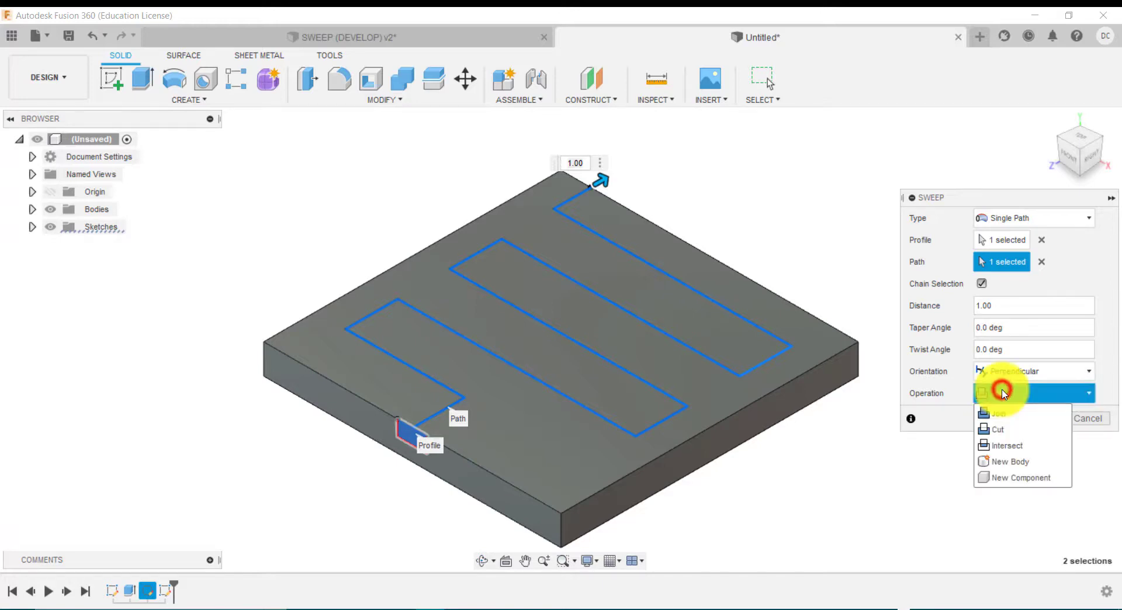
{"action": "left_click", "coordinate": [997, 428]}
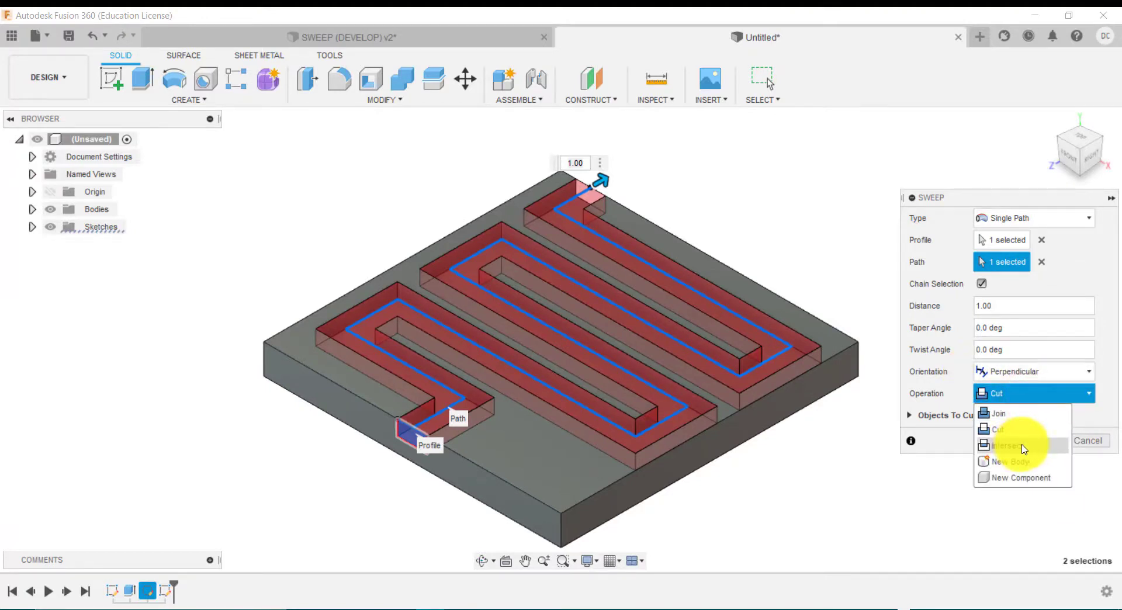
{"action": "mouse_move", "coordinate": [1024, 462]}
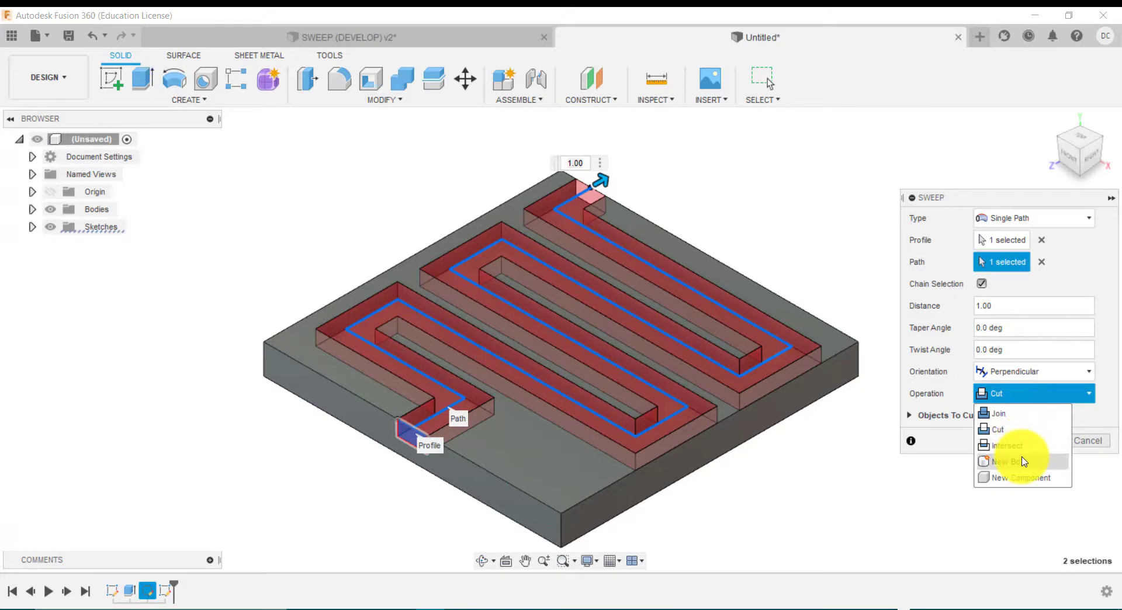
{"action": "mouse_move", "coordinate": [1023, 485]}
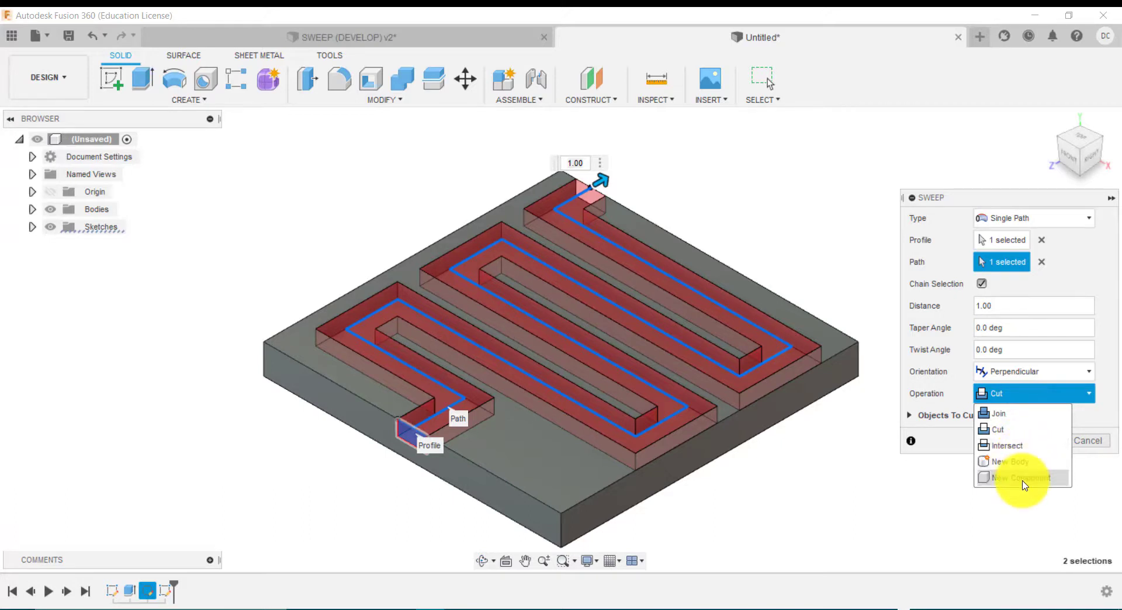
{"action": "left_click", "coordinate": [1015, 439]}
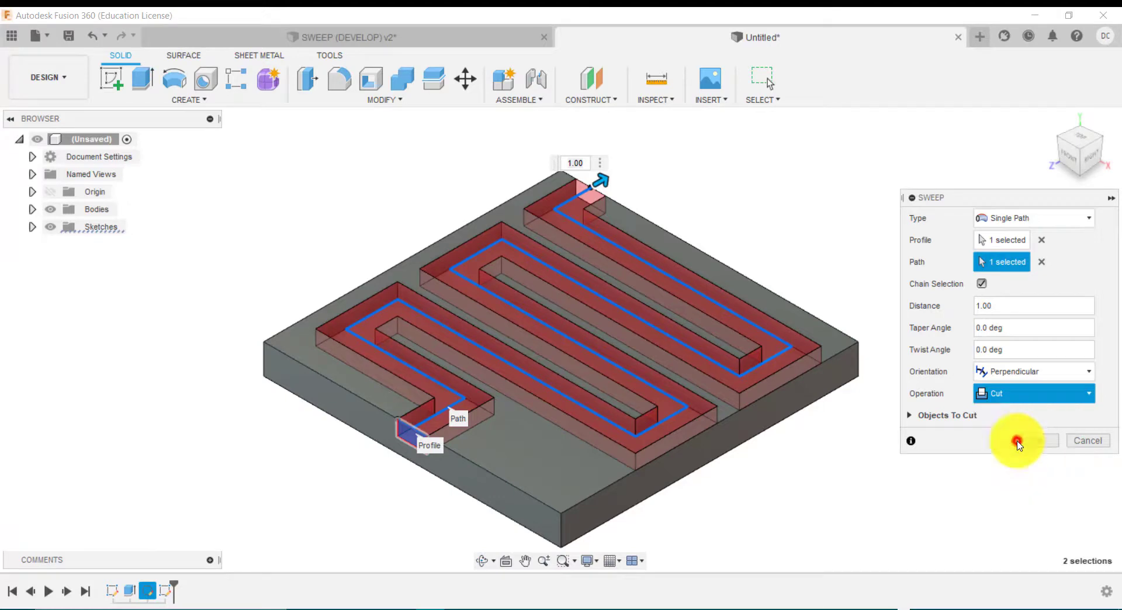
Step: Apply the sweep, then reopen the Sweep feature from the timeline for editing
{"action": "left_click", "coordinate": [1032, 392]}
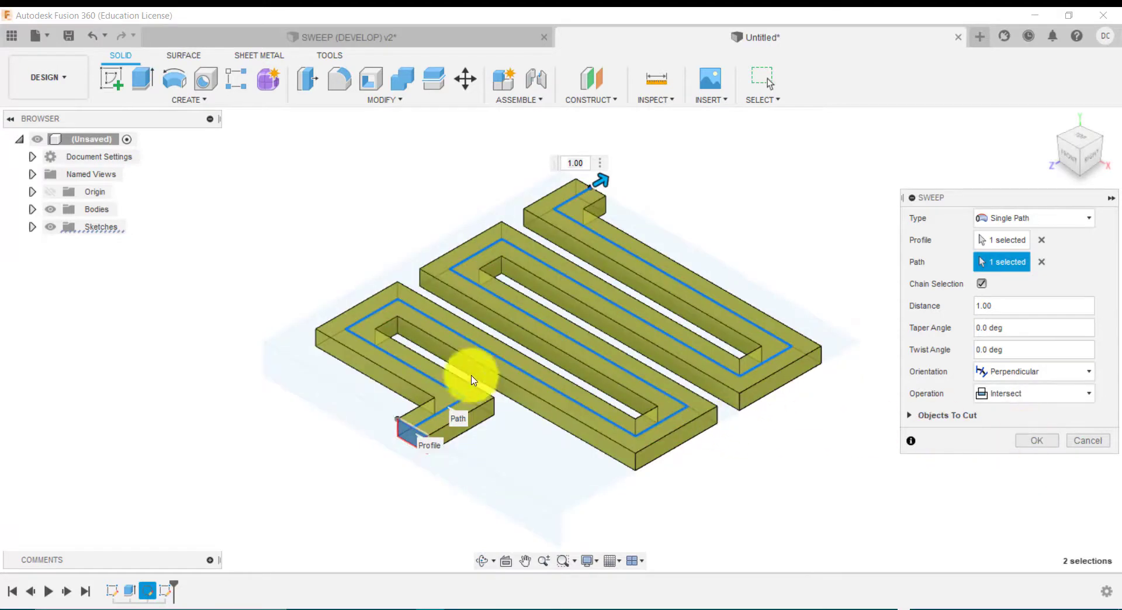
{"action": "mouse_move", "coordinate": [387, 408]}
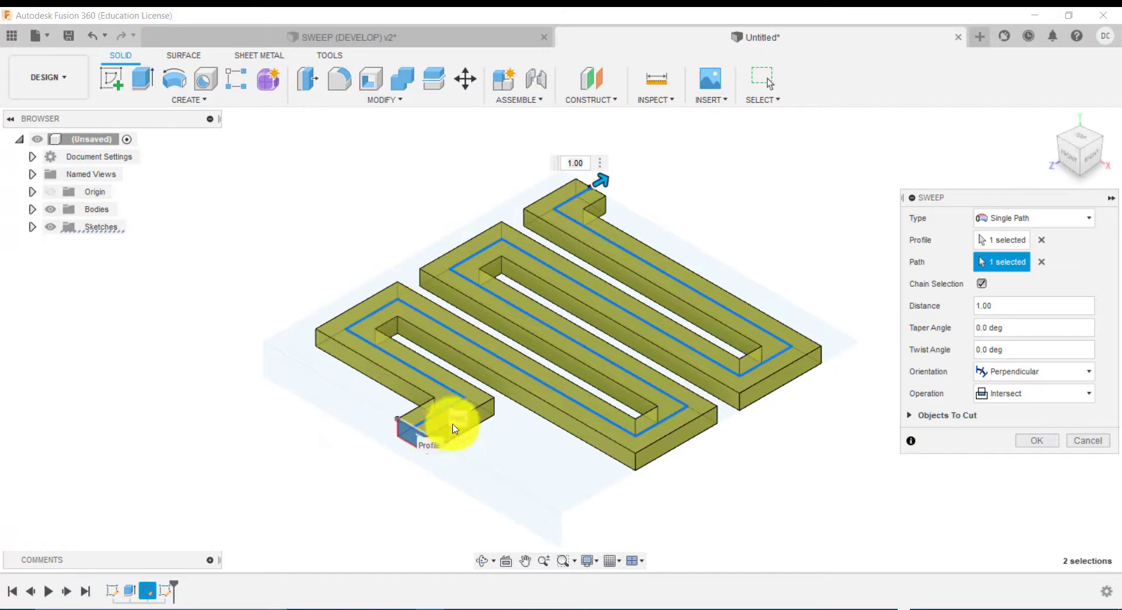
{"action": "mouse_move", "coordinate": [579, 243]}
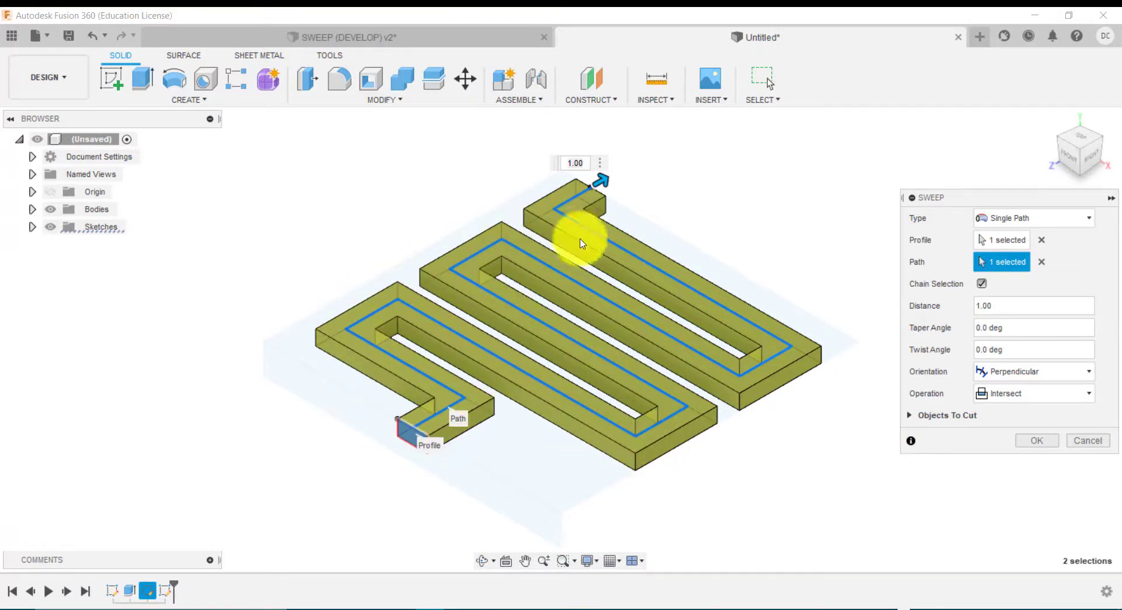
{"action": "mouse_move", "coordinate": [1036, 439]}
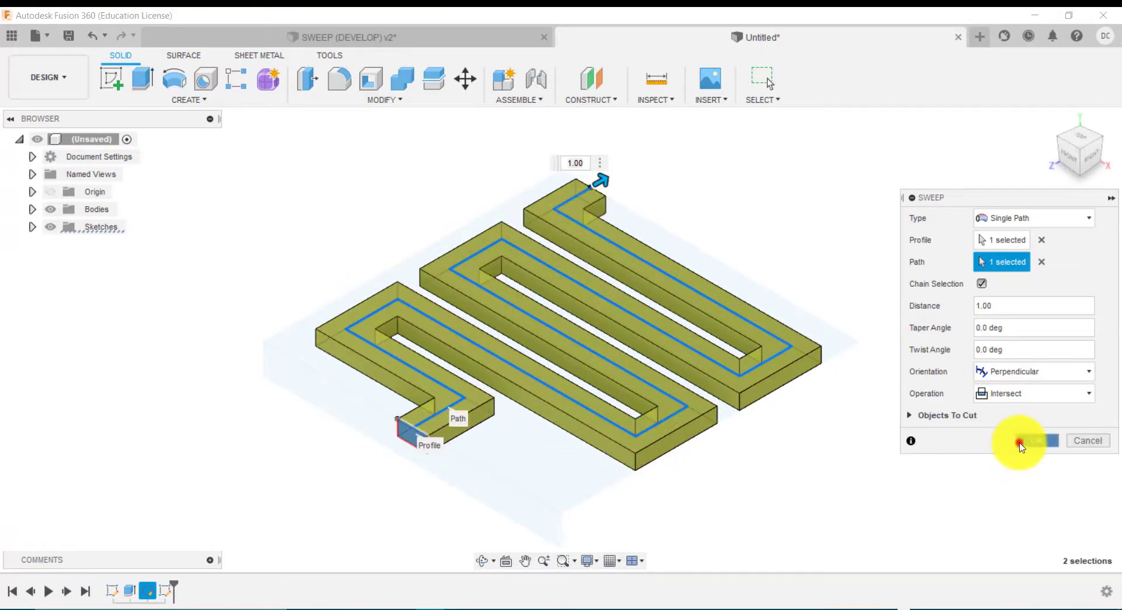
{"action": "left_click", "coordinate": [1031, 441]}
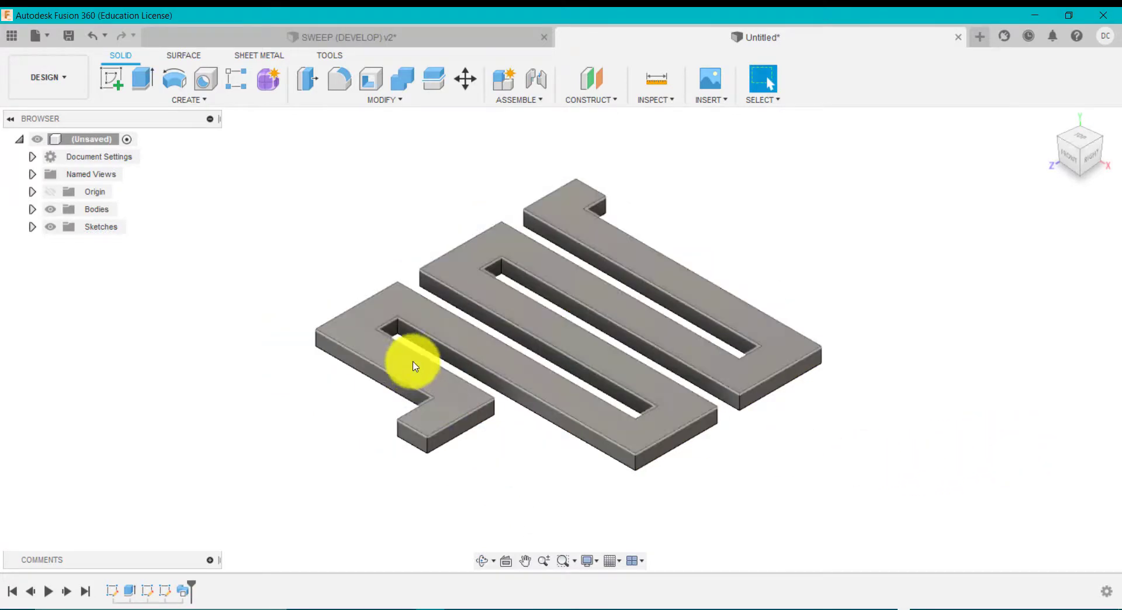
{"action": "right_click", "coordinate": [411, 365]}
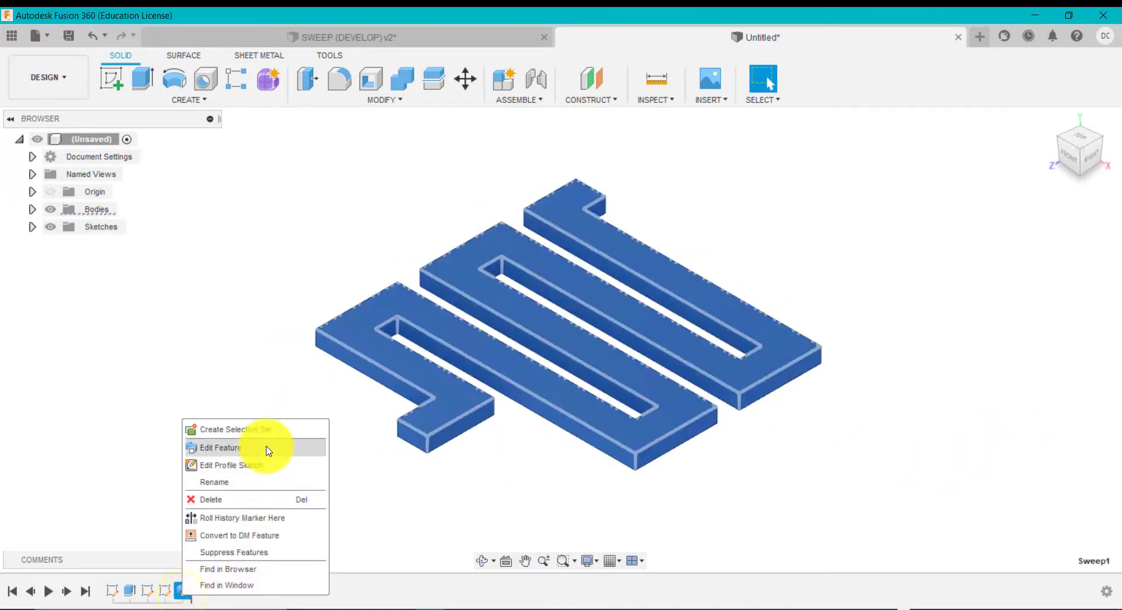
{"action": "left_click", "coordinate": [219, 446]}
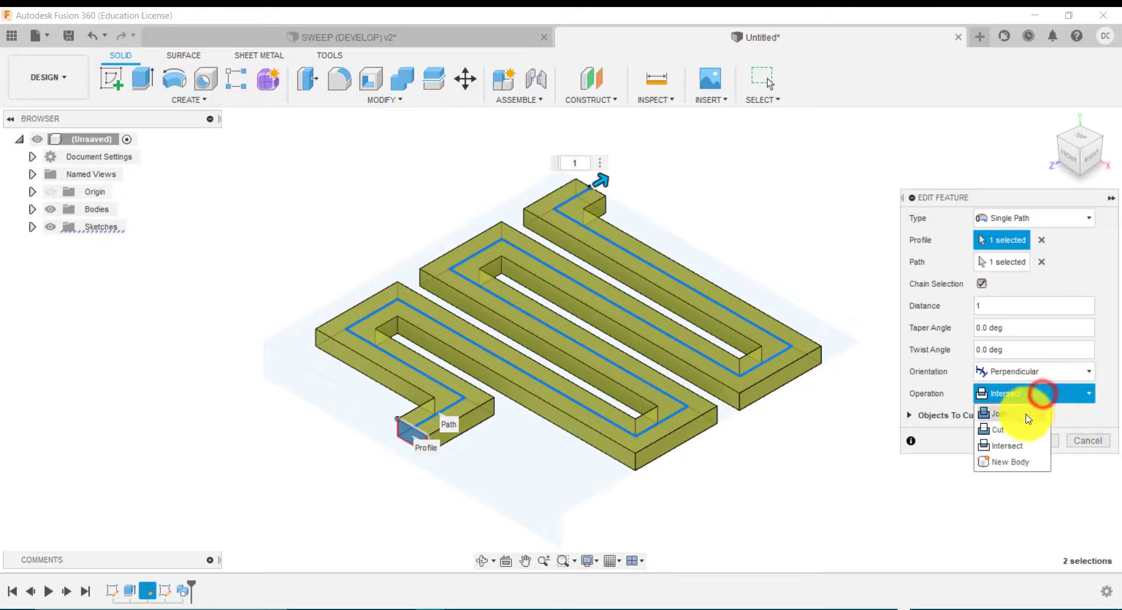